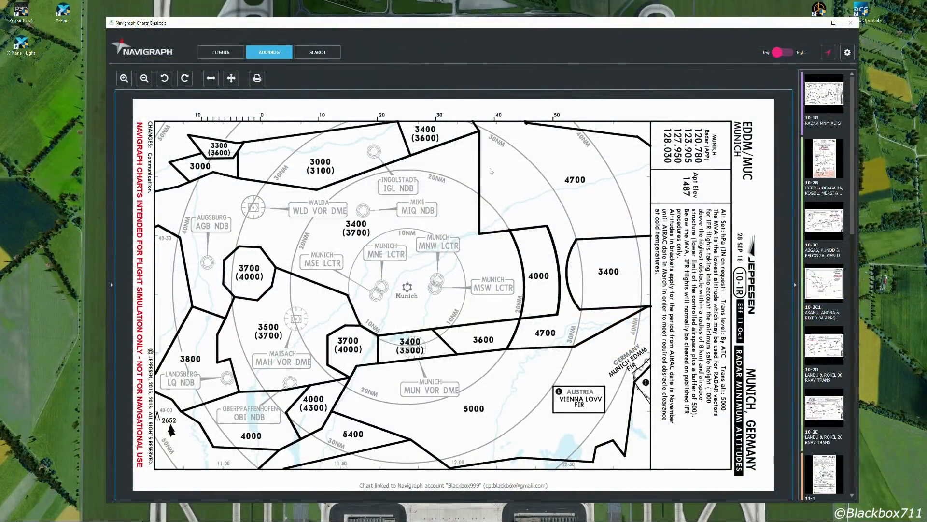
mouse_move(415, 274)
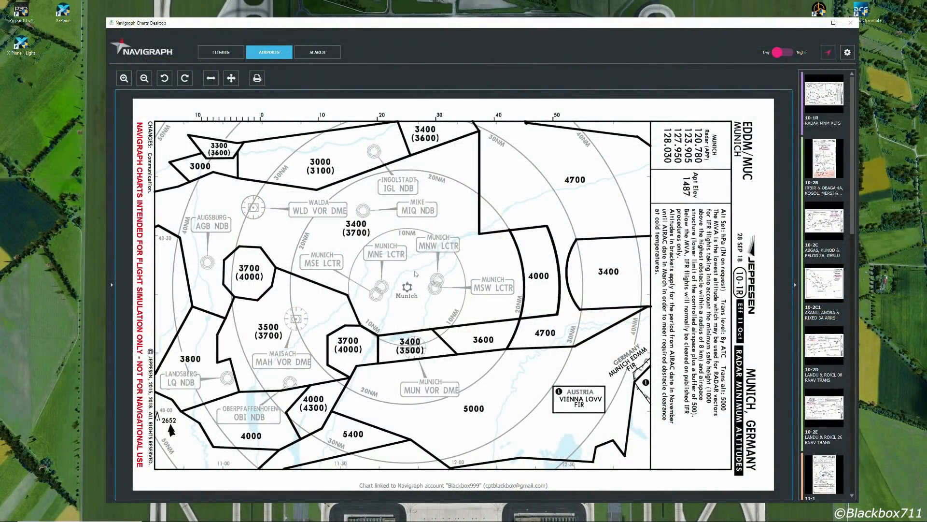
mouse_move(449, 324)
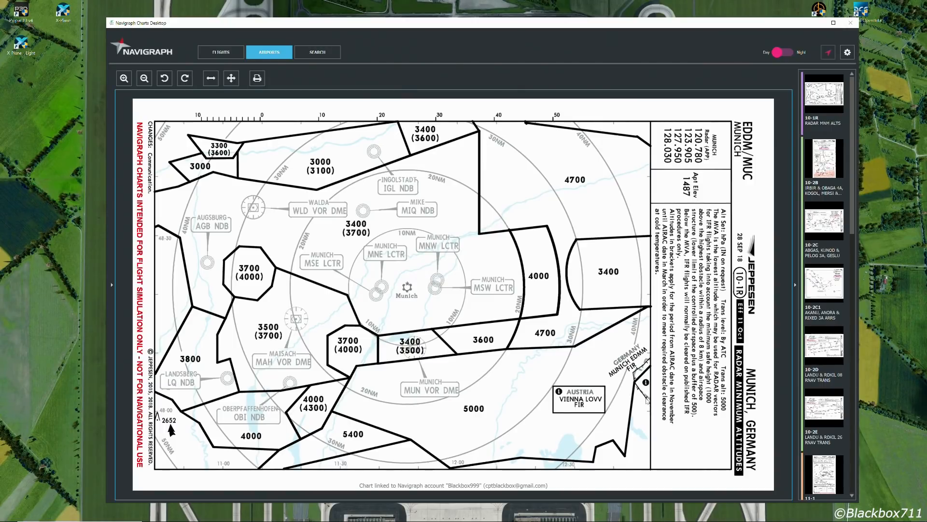
mouse_move(502, 164)
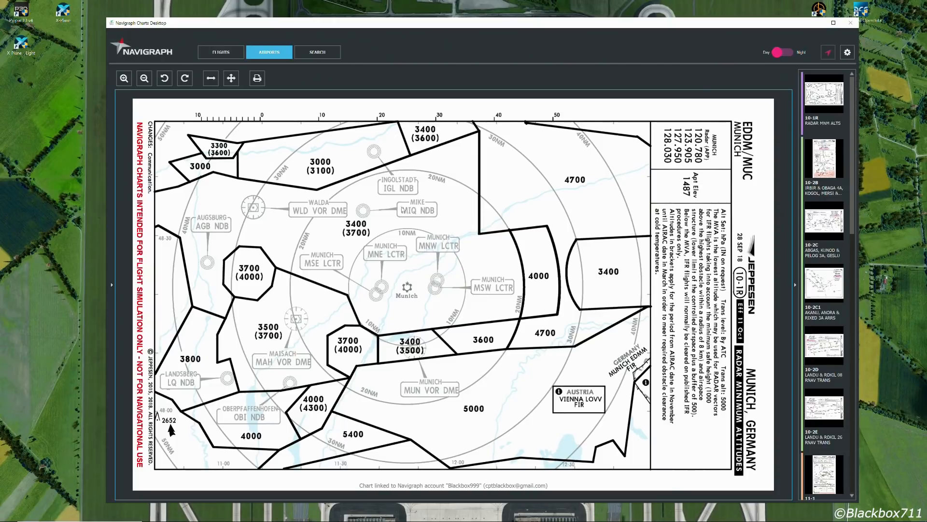
mouse_move(426, 251)
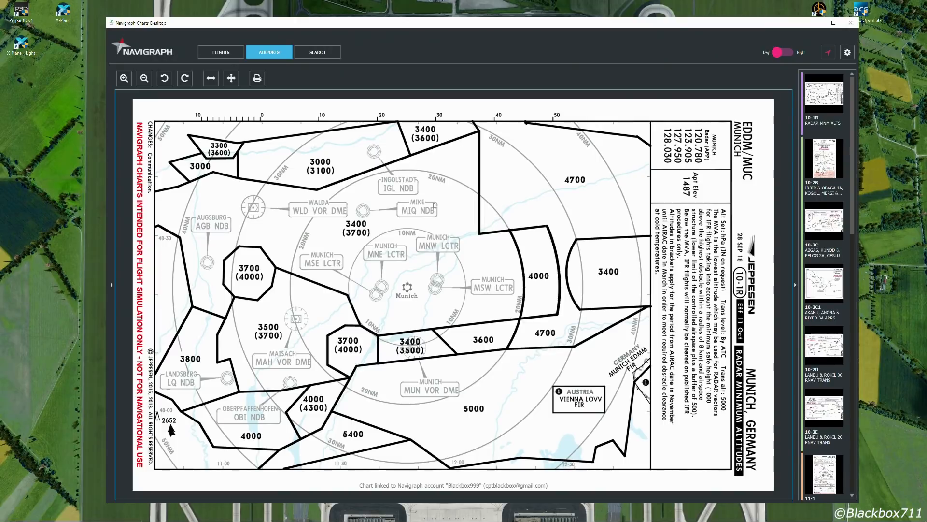
mouse_move(504, 242)
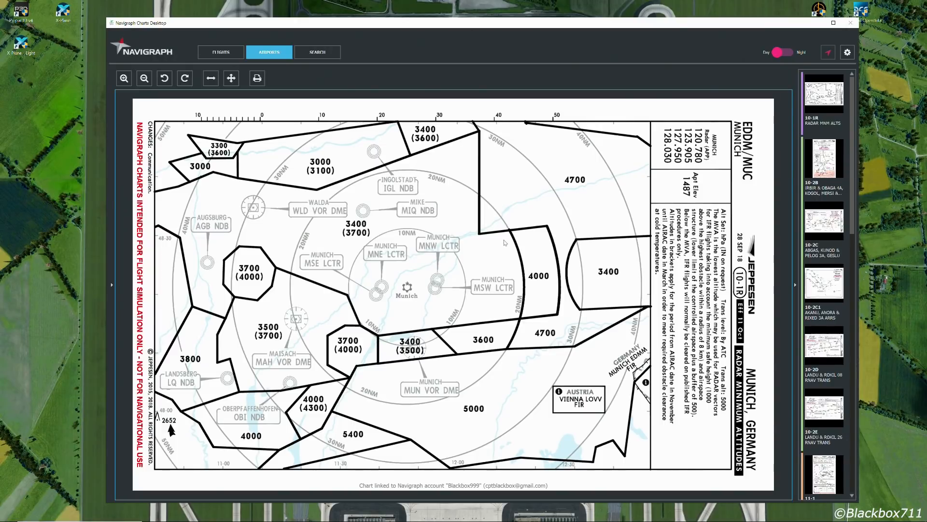
mouse_move(505, 229)
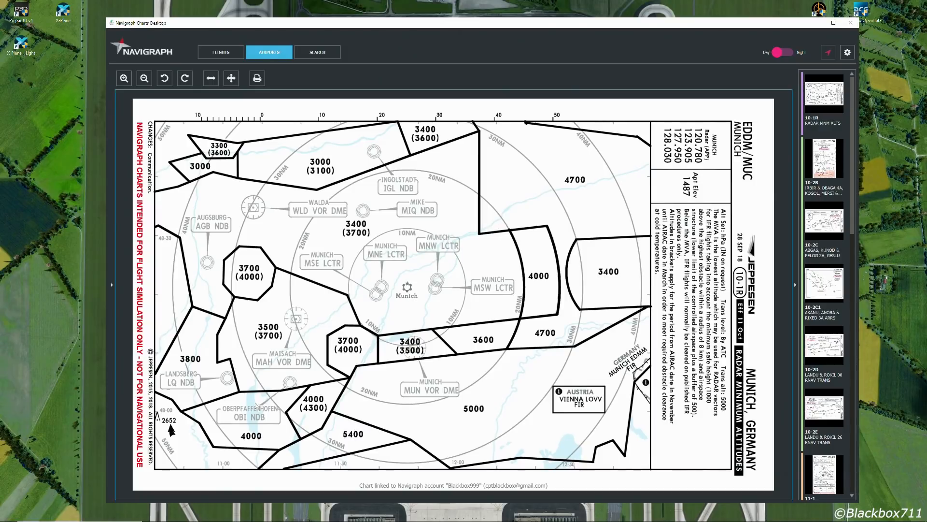
mouse_move(484, 453)
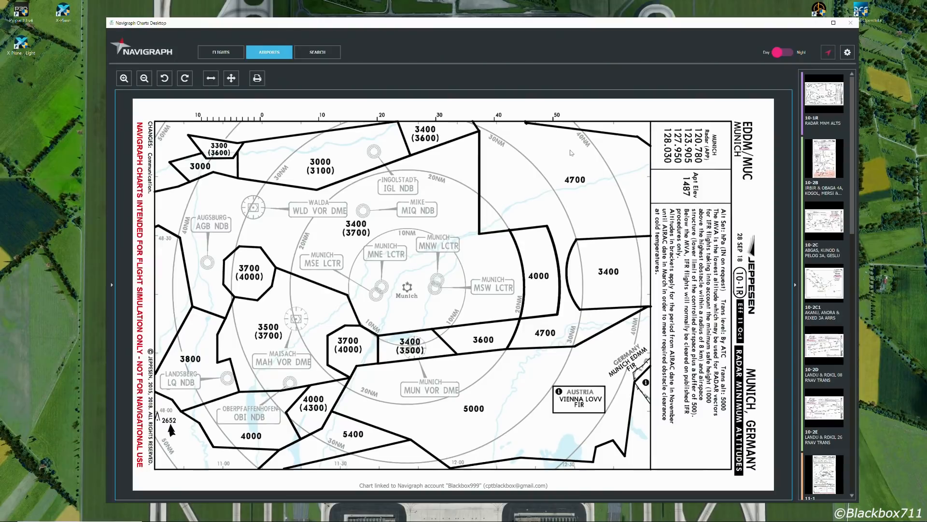
mouse_move(554, 144)
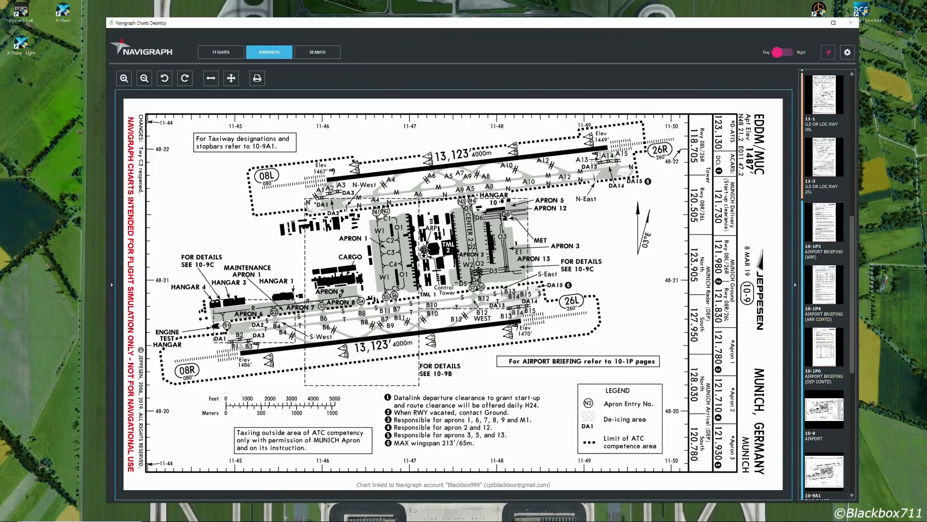
mouse_move(298, 198)
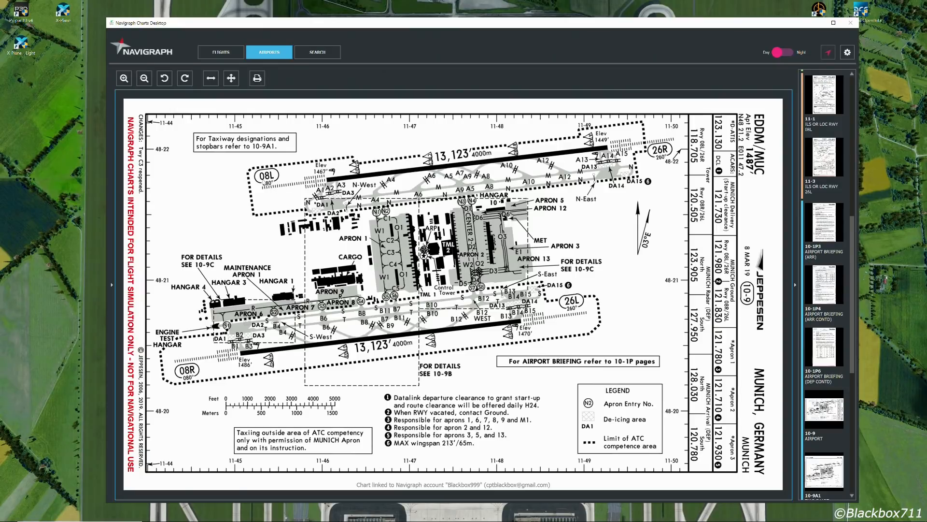
mouse_move(294, 348)
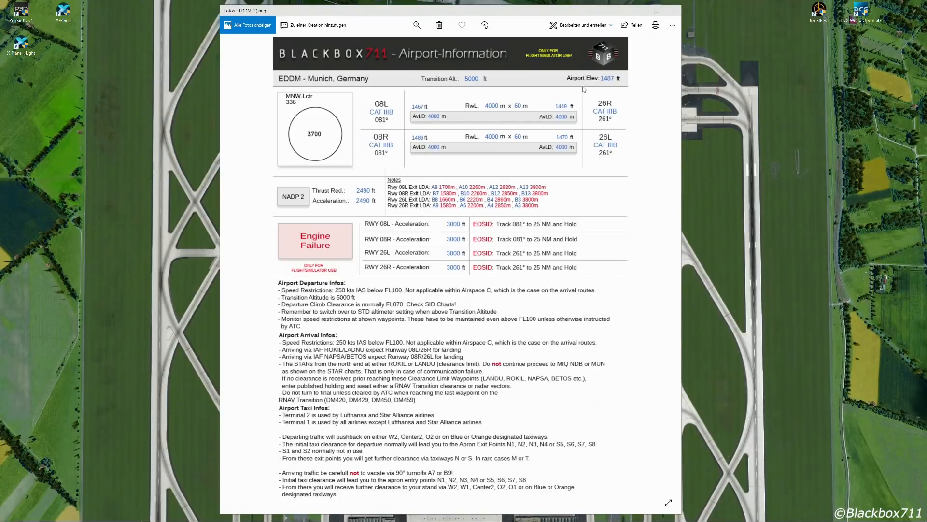
mouse_move(614, 92)
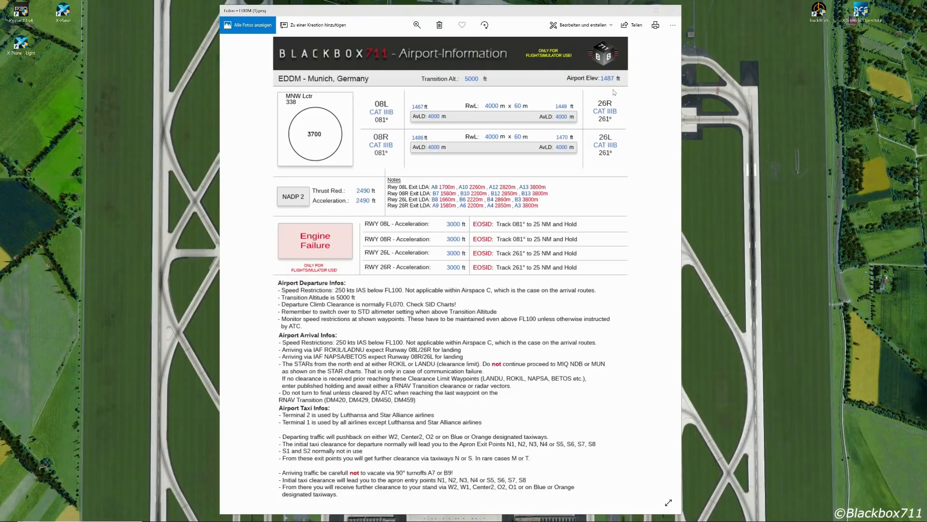
mouse_move(488, 101)
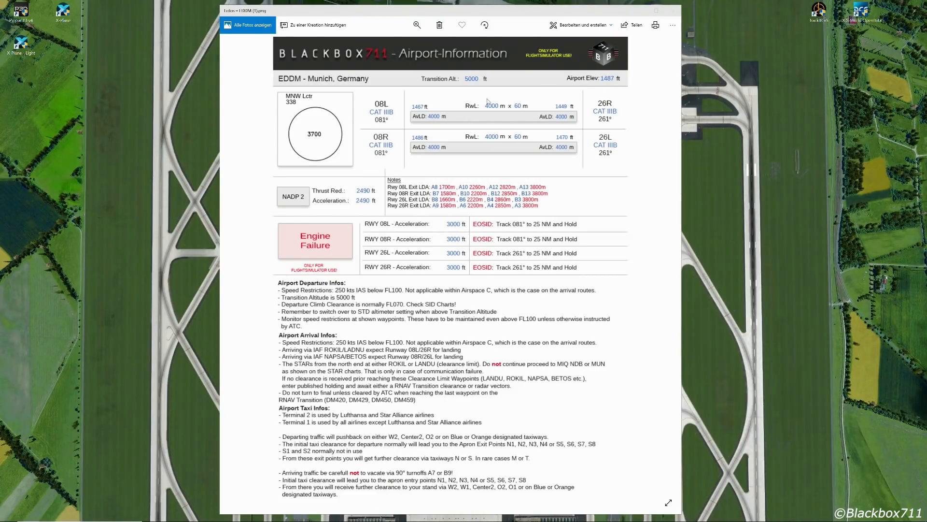
mouse_move(484, 118)
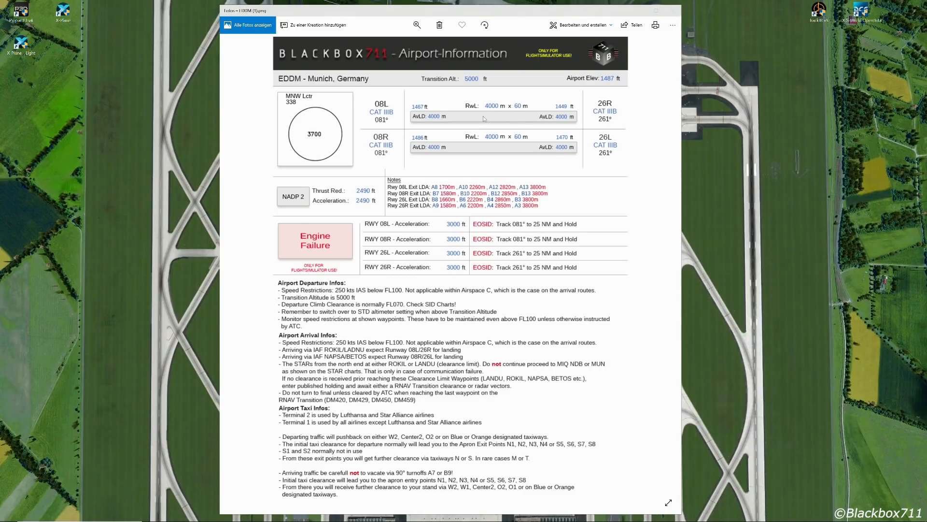
mouse_move(492, 116)
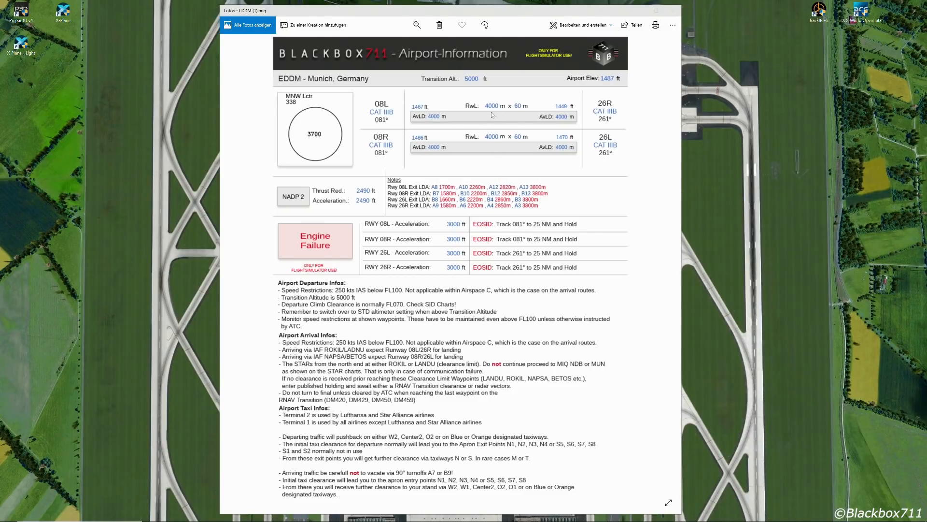
mouse_move(520, 118)
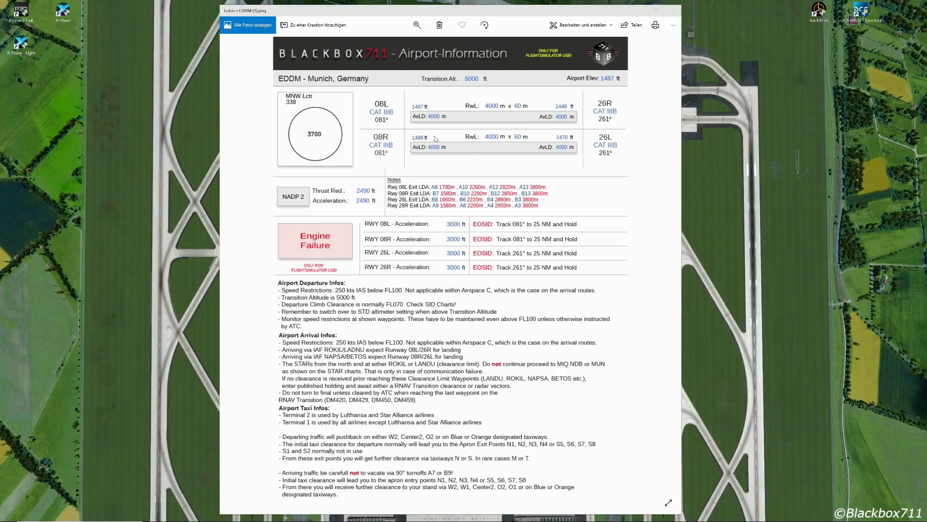
mouse_move(404, 110)
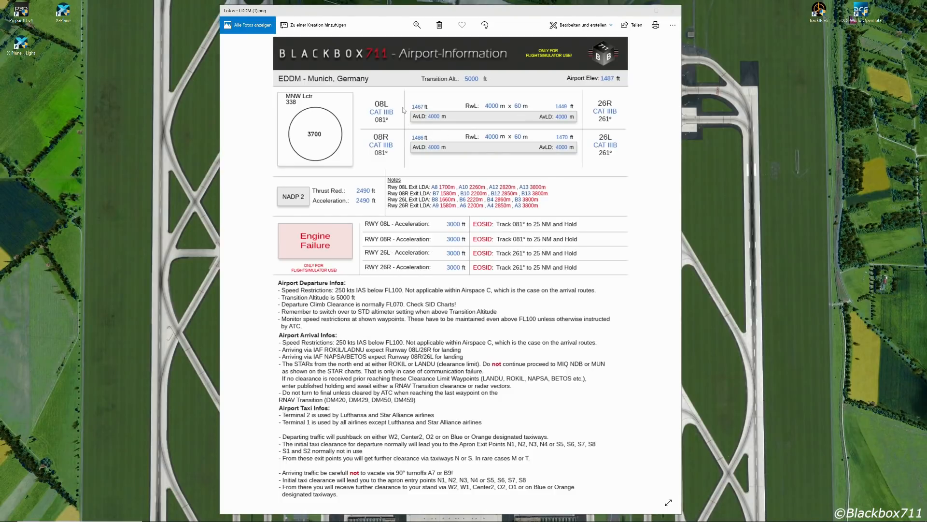
mouse_move(590, 122)
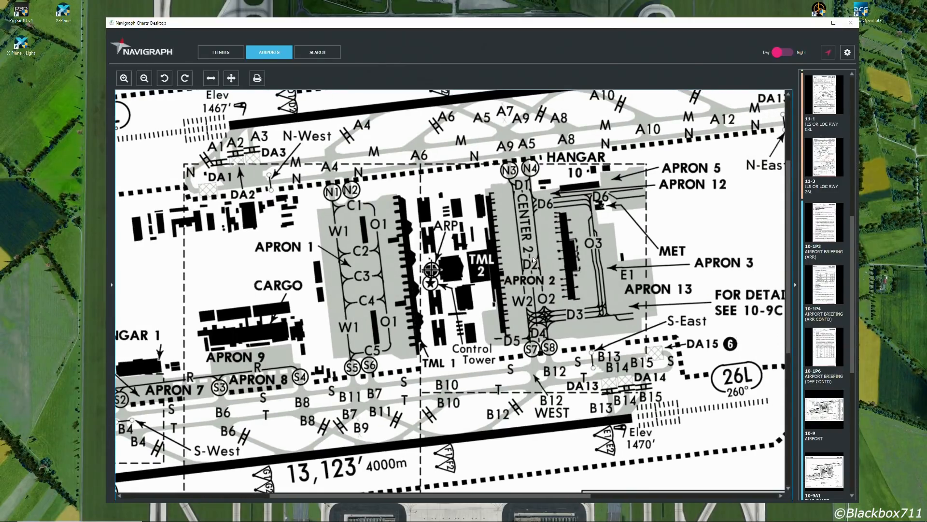
mouse_move(565, 225)
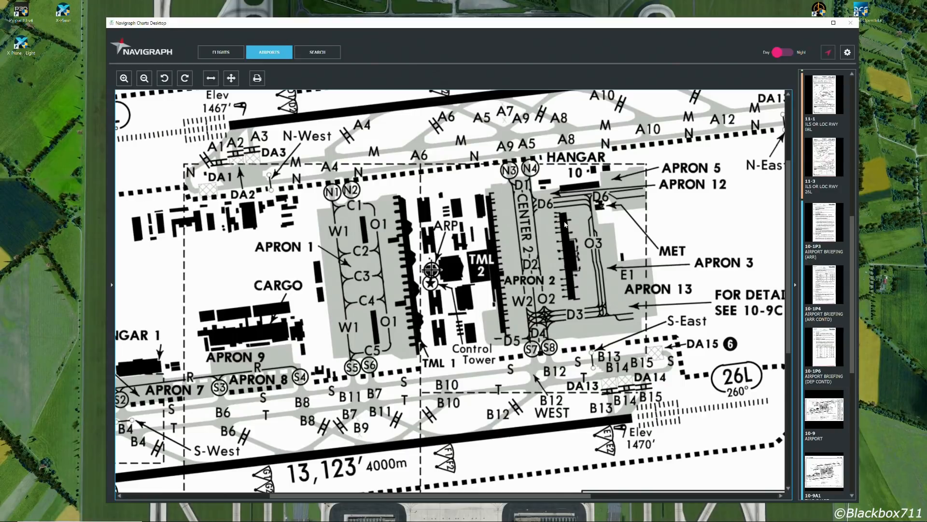
mouse_move(535, 256)
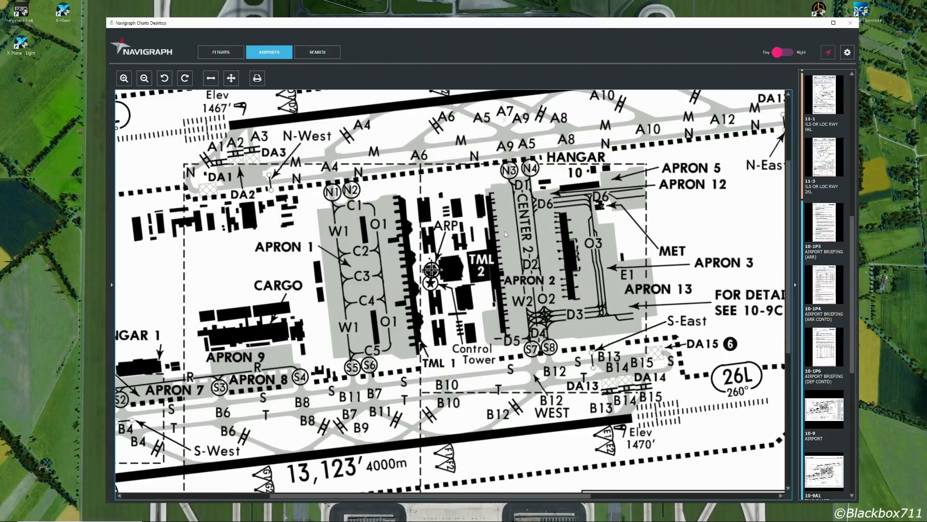
mouse_move(480, 254)
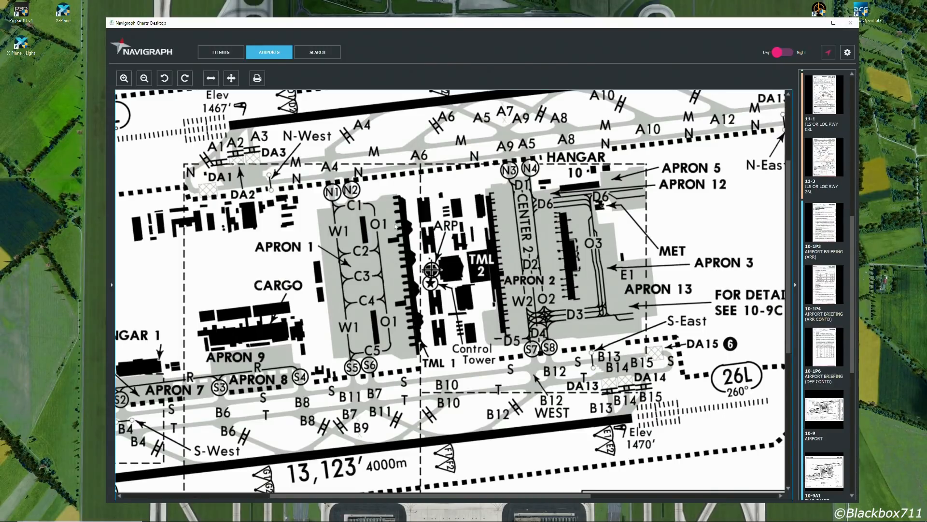
mouse_move(399, 254)
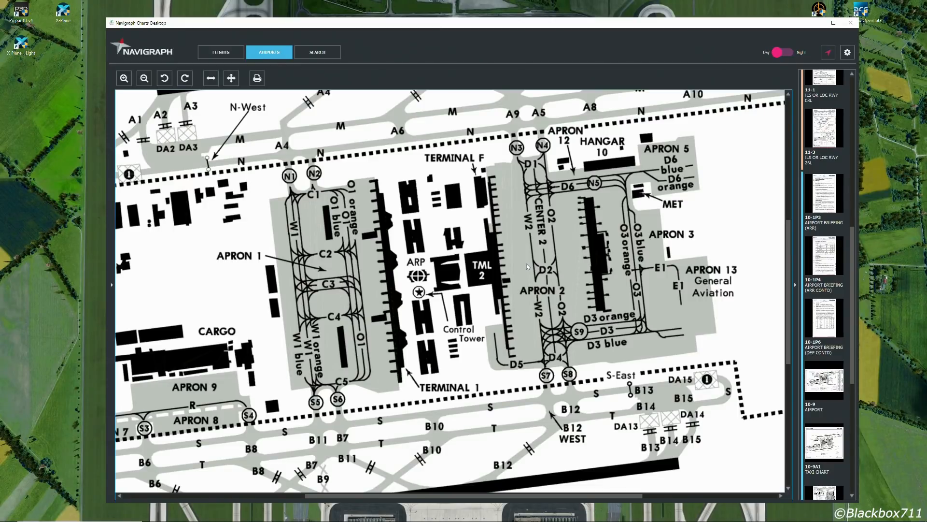
mouse_move(528, 231)
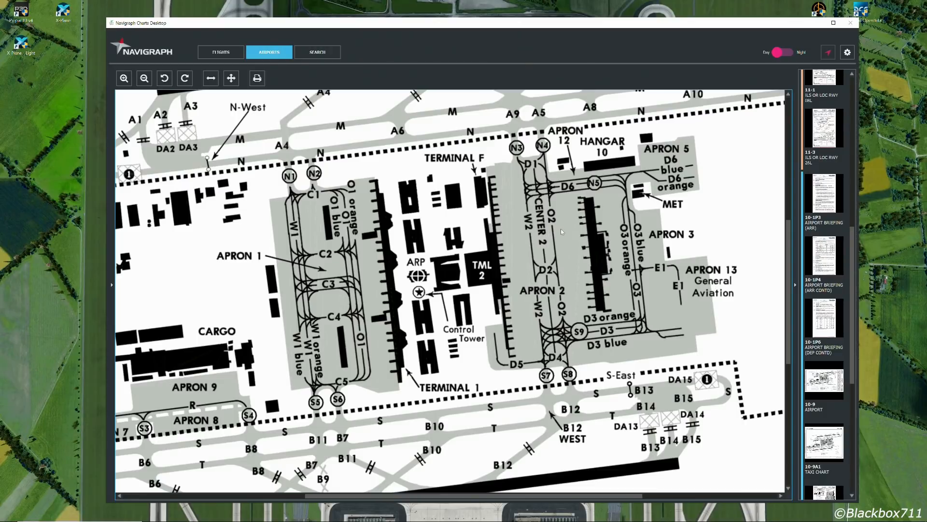
mouse_move(502, 245)
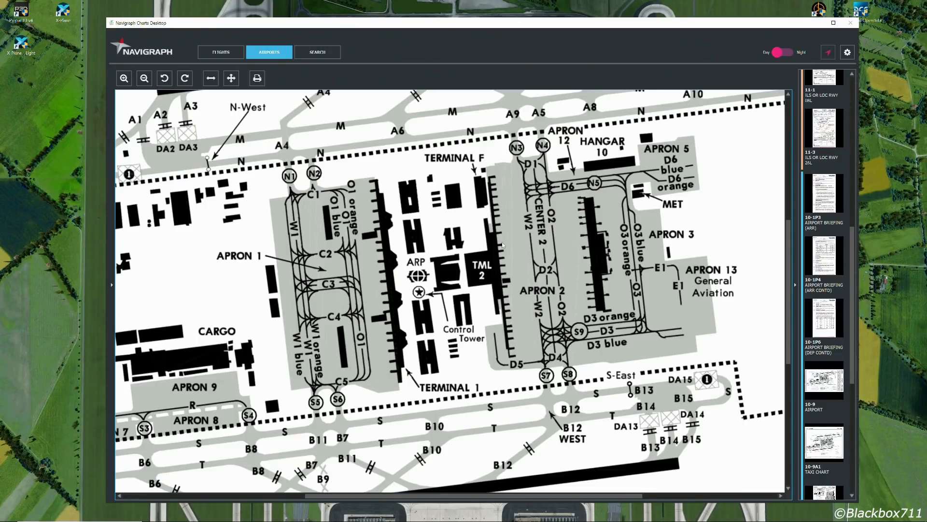
mouse_move(375, 269)
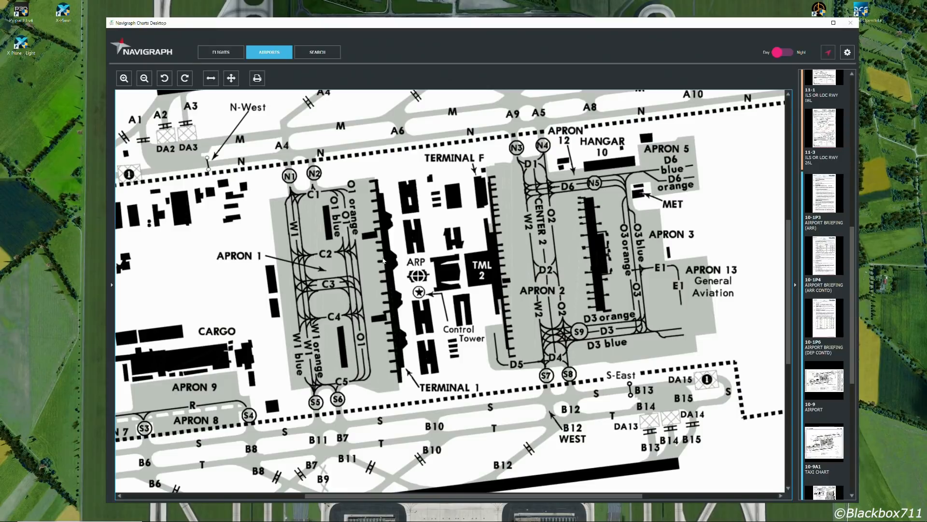
mouse_move(357, 250)
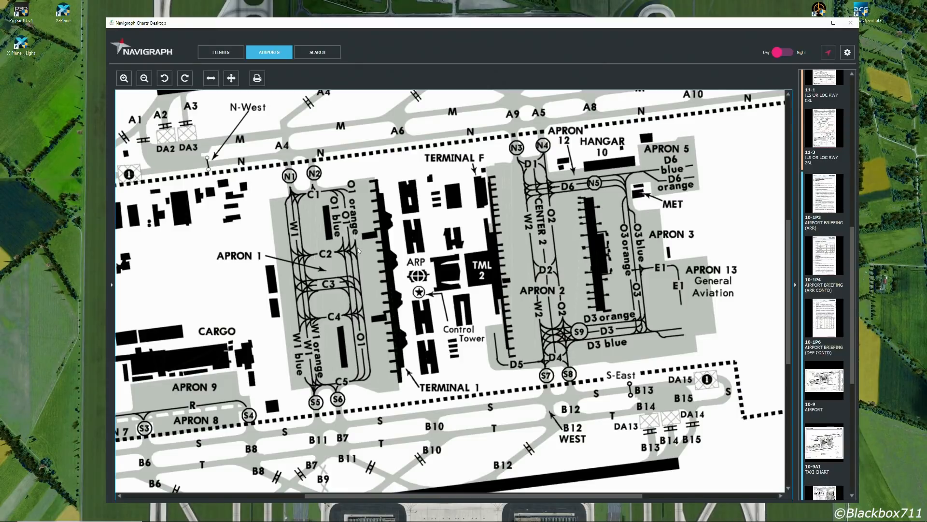
mouse_move(378, 259)
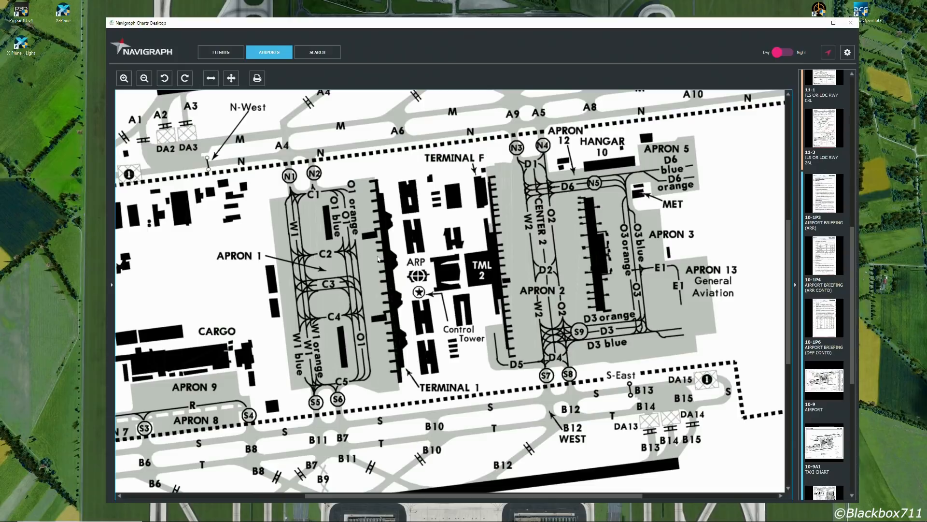
mouse_move(381, 259)
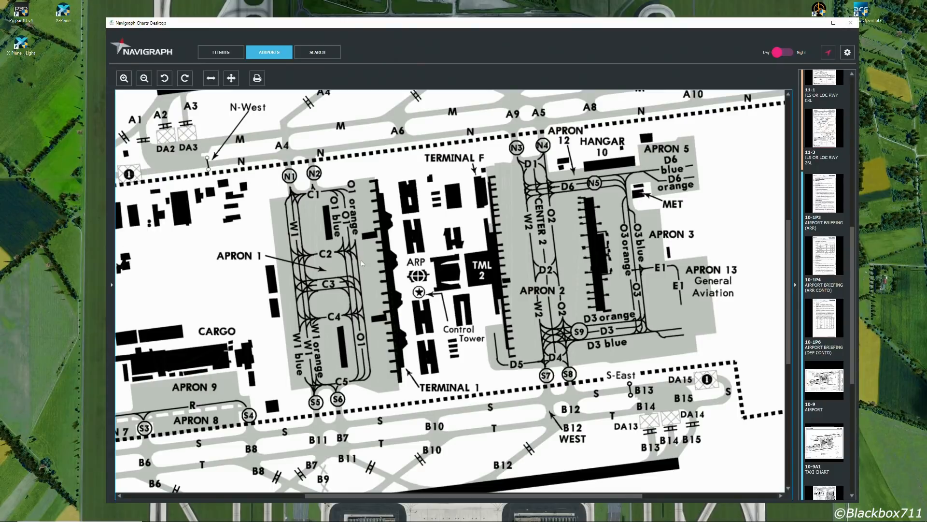
mouse_move(425, 260)
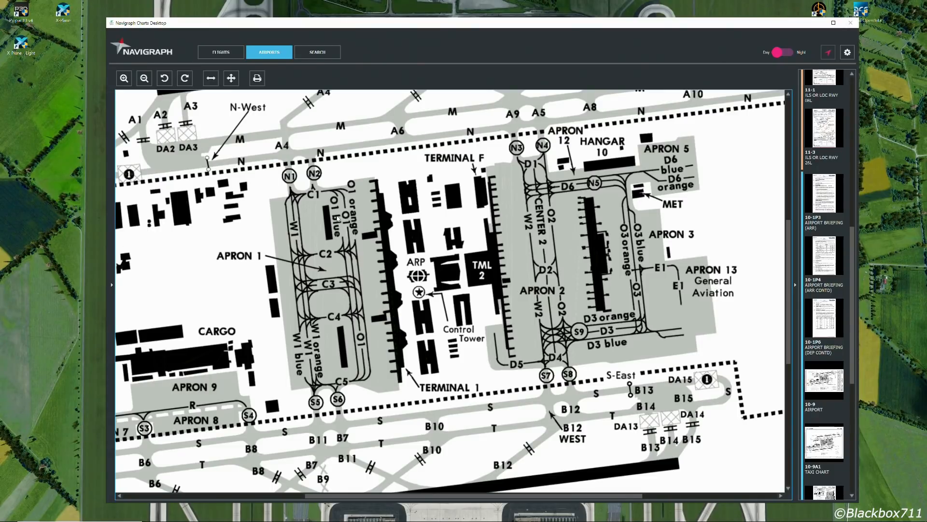
mouse_move(318, 231)
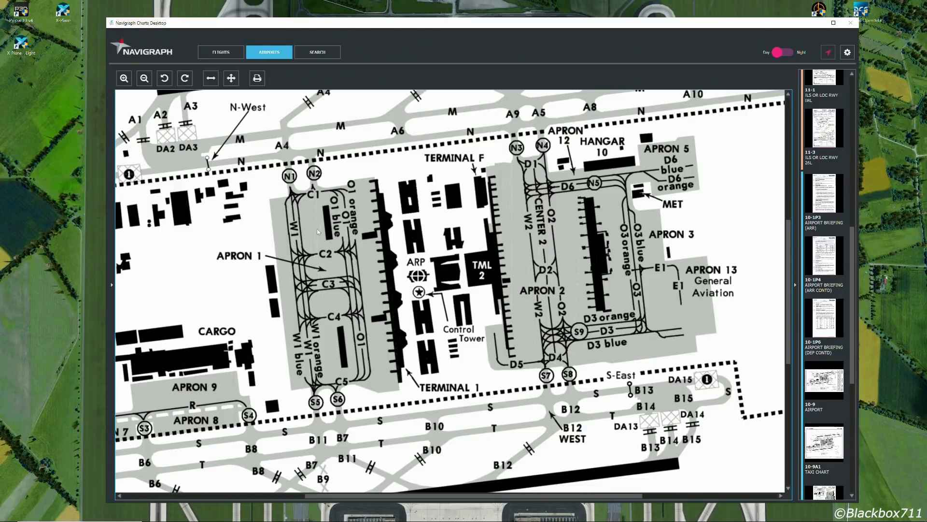
mouse_move(296, 186)
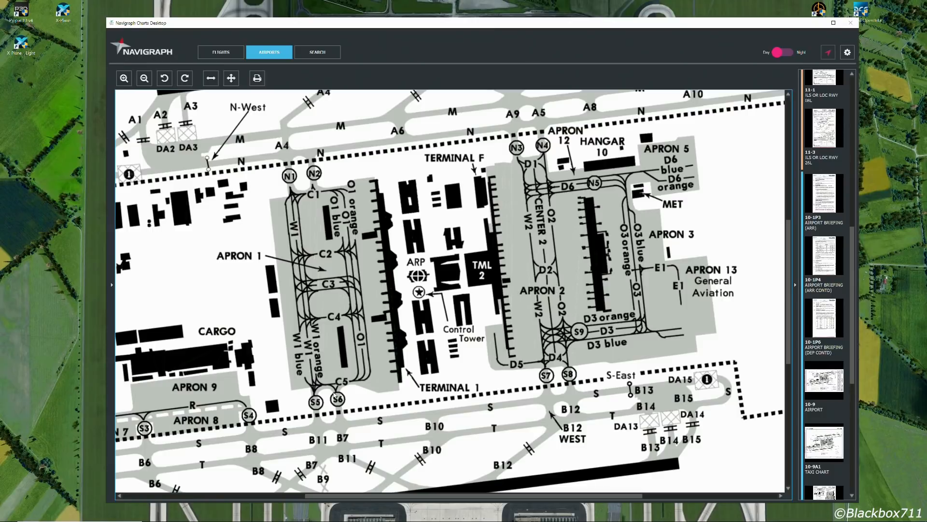
mouse_move(338, 399)
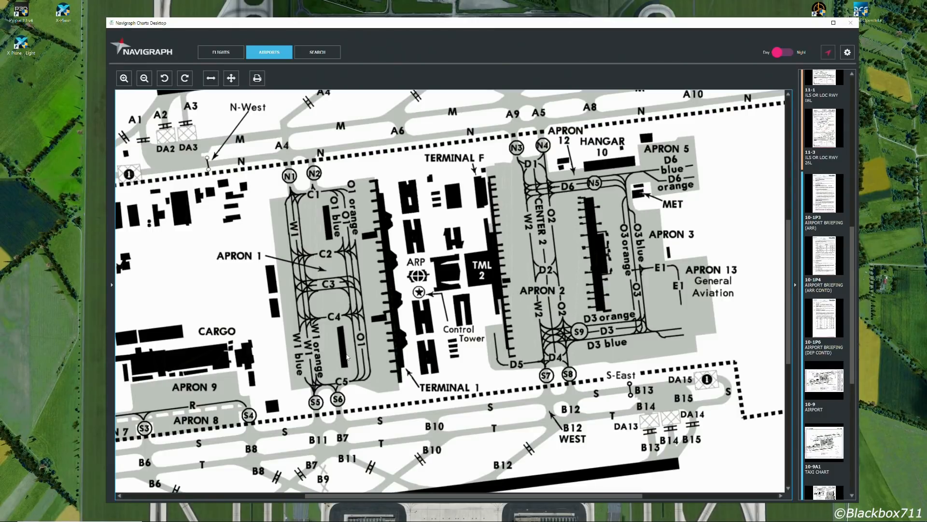
mouse_move(560, 209)
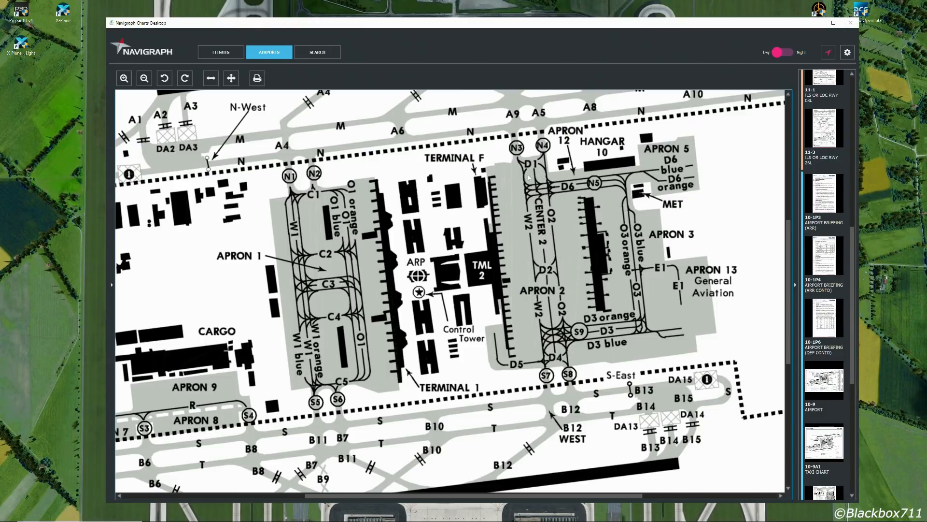
mouse_move(552, 153)
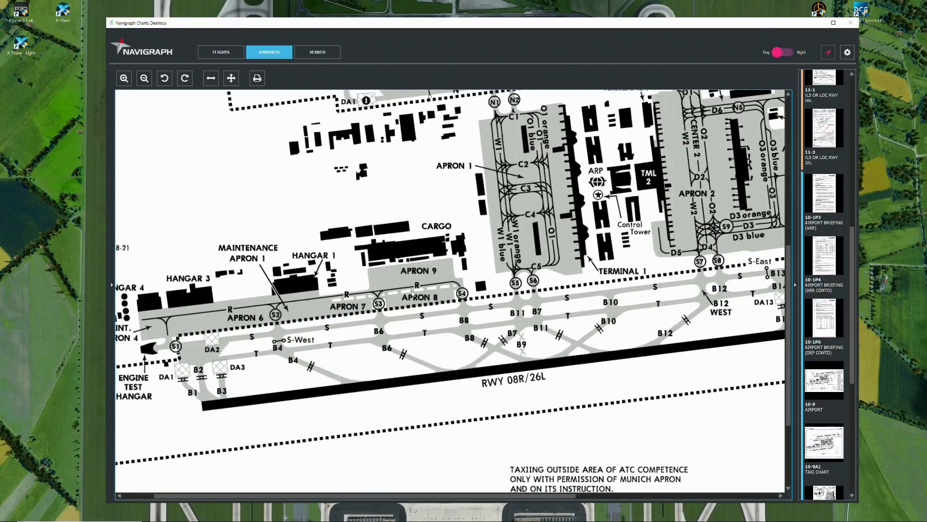
Pan the taxi chart east to the 08R/26L end, B12–B15 exits, de-icing pads and legend.
scroll("down", 3)
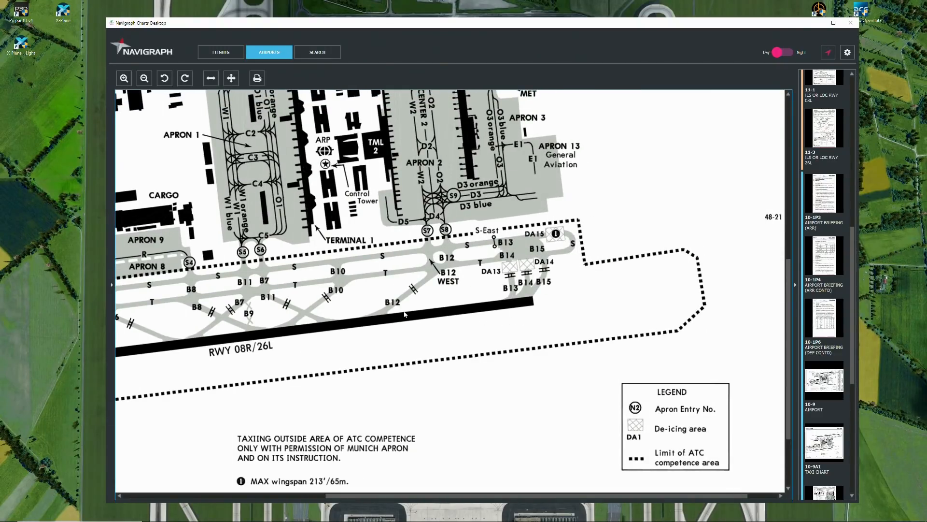
mouse_move(512, 293)
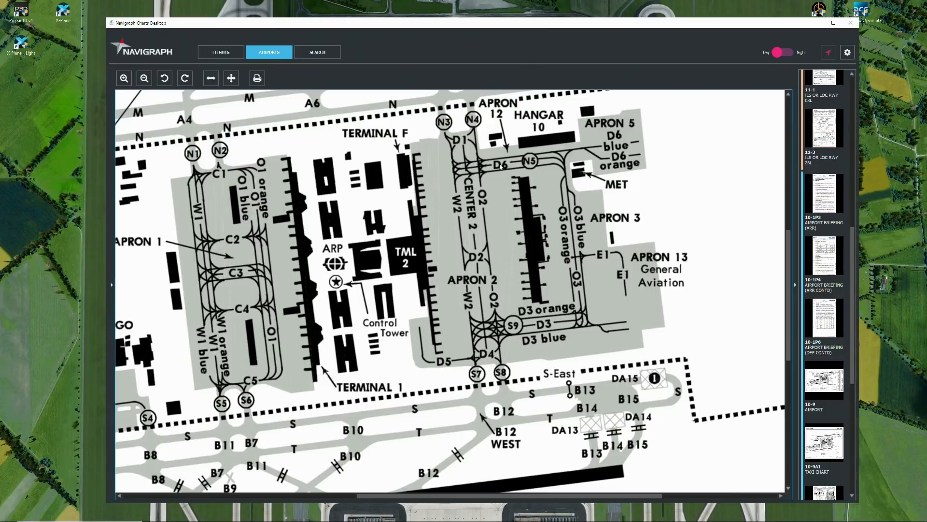
mouse_move(476, 124)
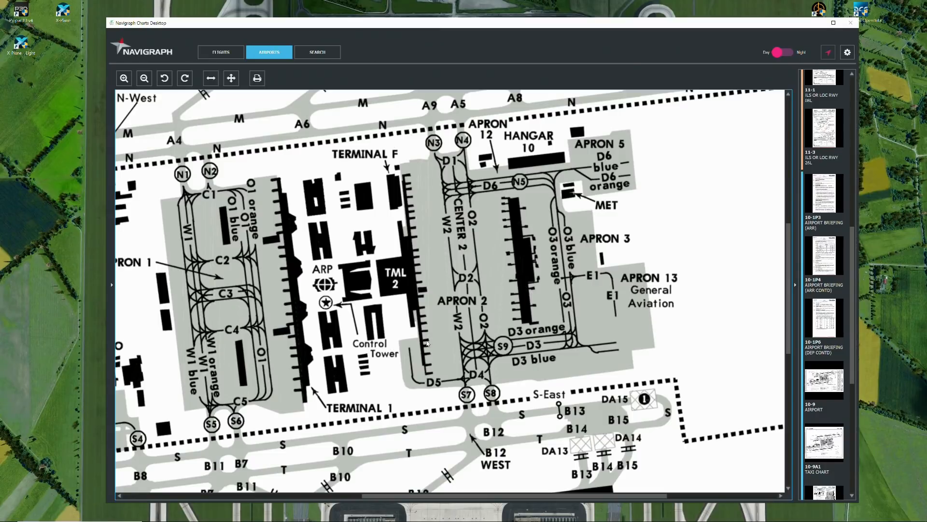
mouse_move(455, 340)
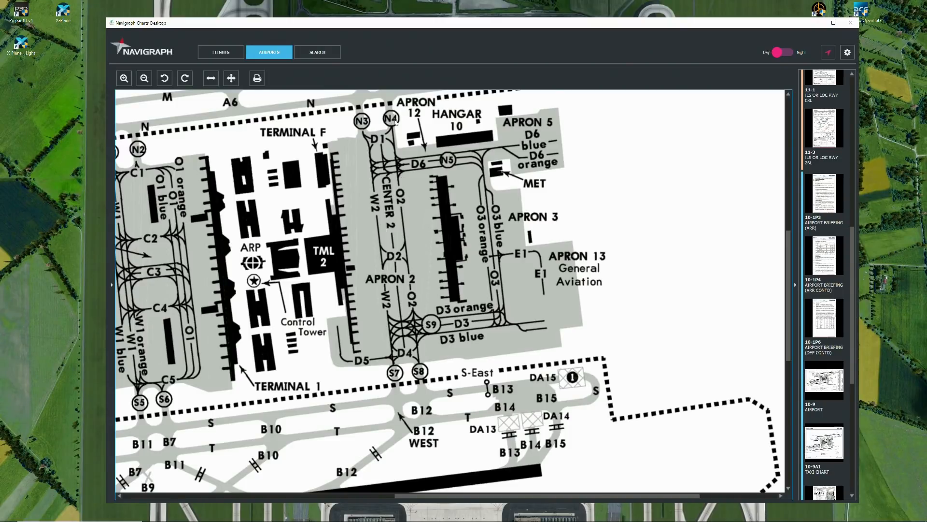
mouse_move(389, 318)
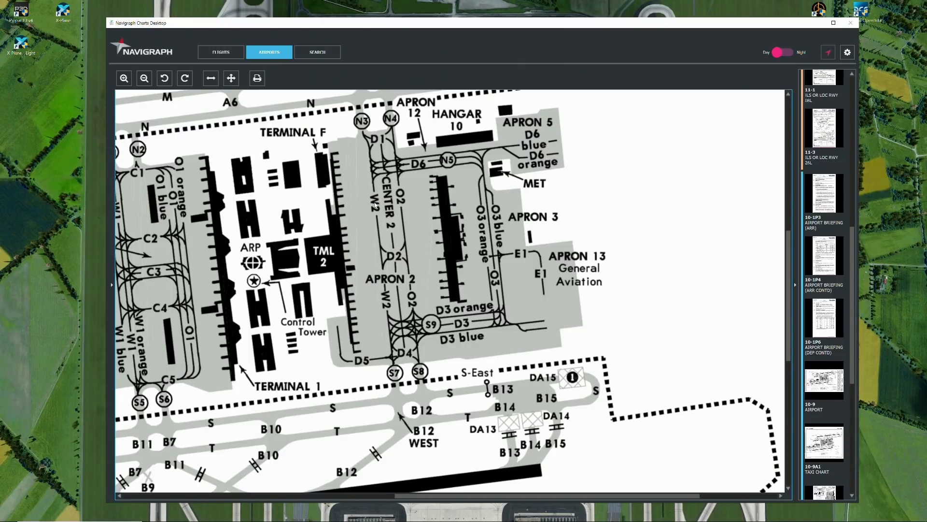
mouse_move(395, 125)
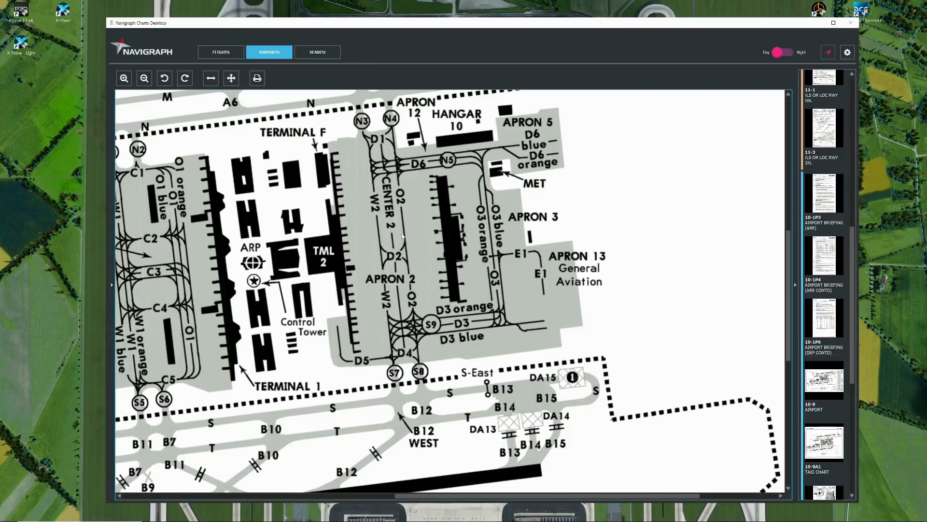
mouse_move(376, 277)
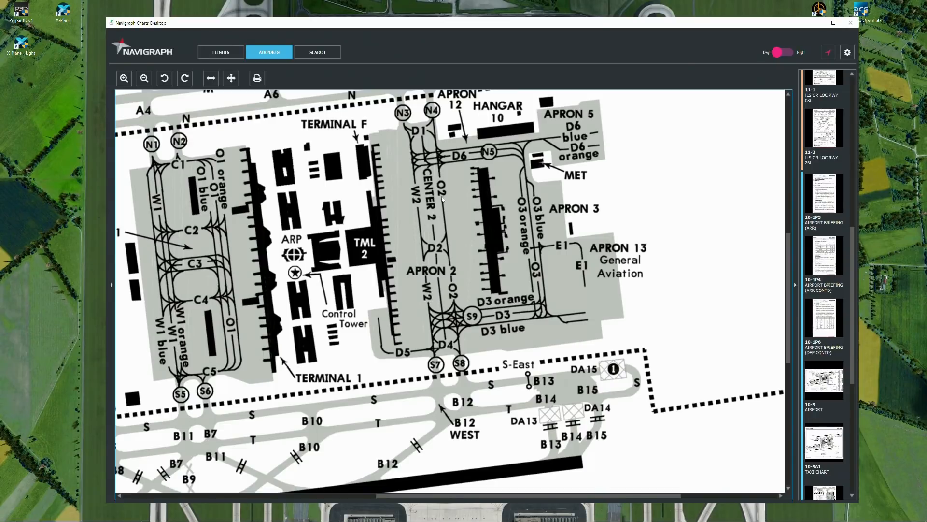
mouse_move(534, 220)
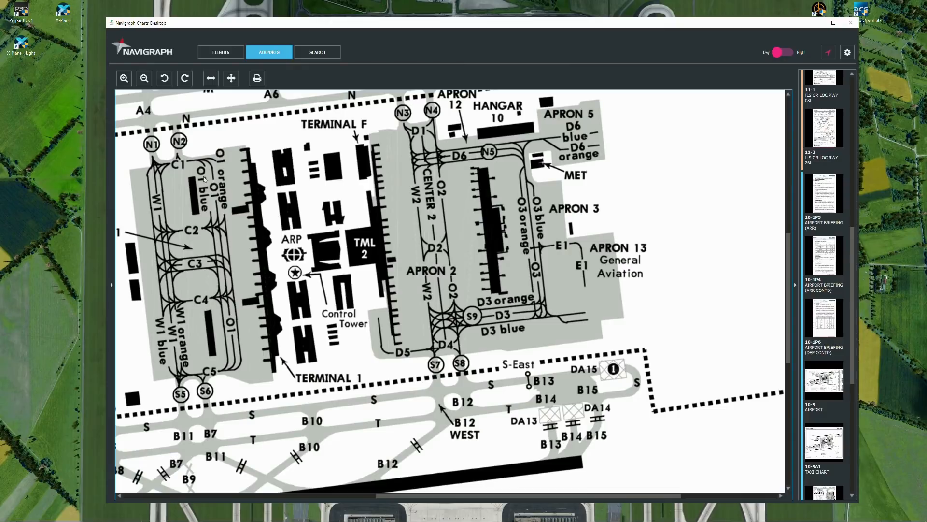
mouse_move(210, 226)
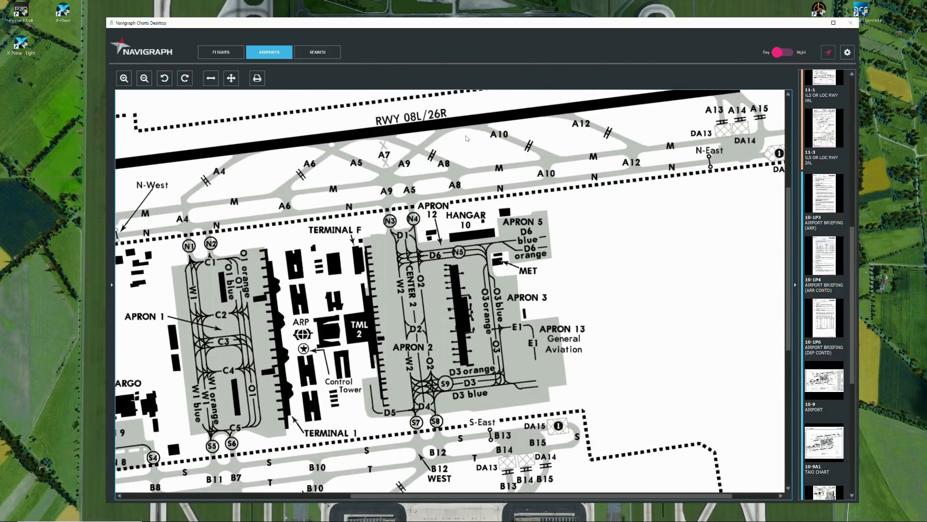
mouse_move(406, 163)
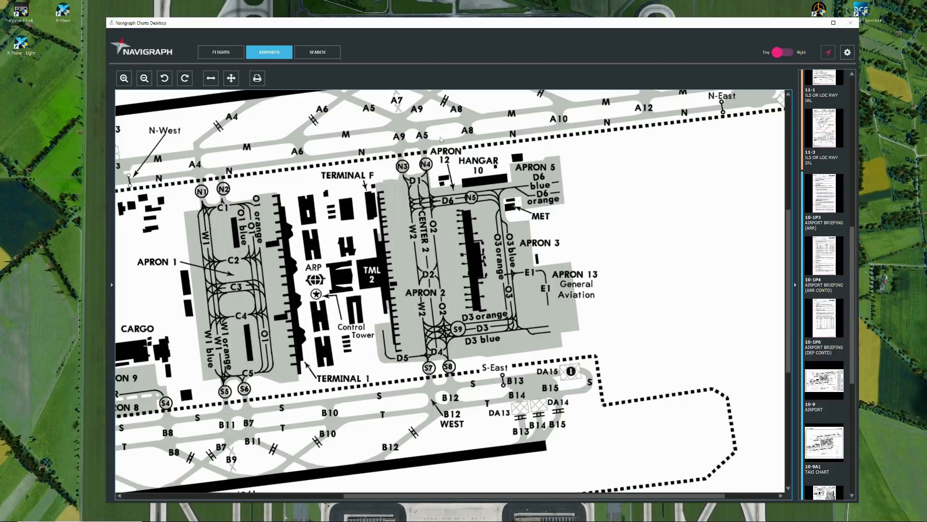
mouse_move(412, 131)
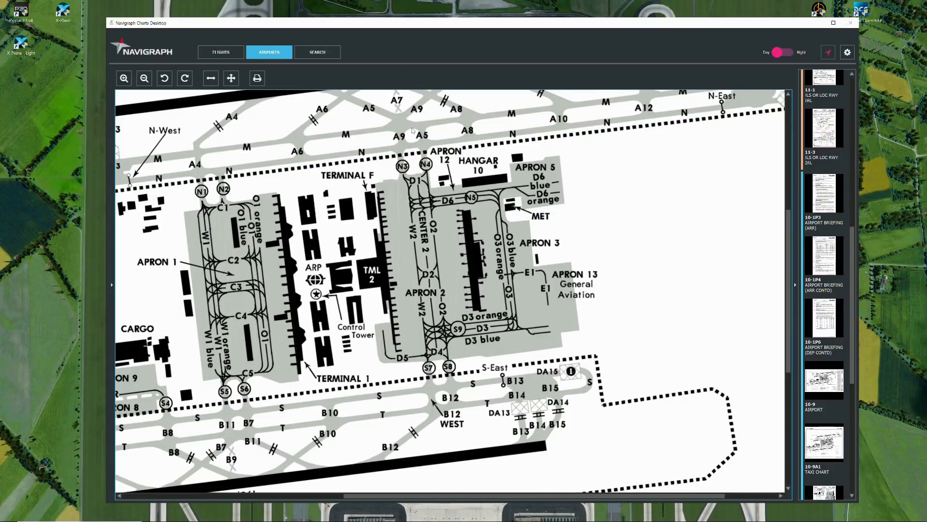
mouse_move(434, 205)
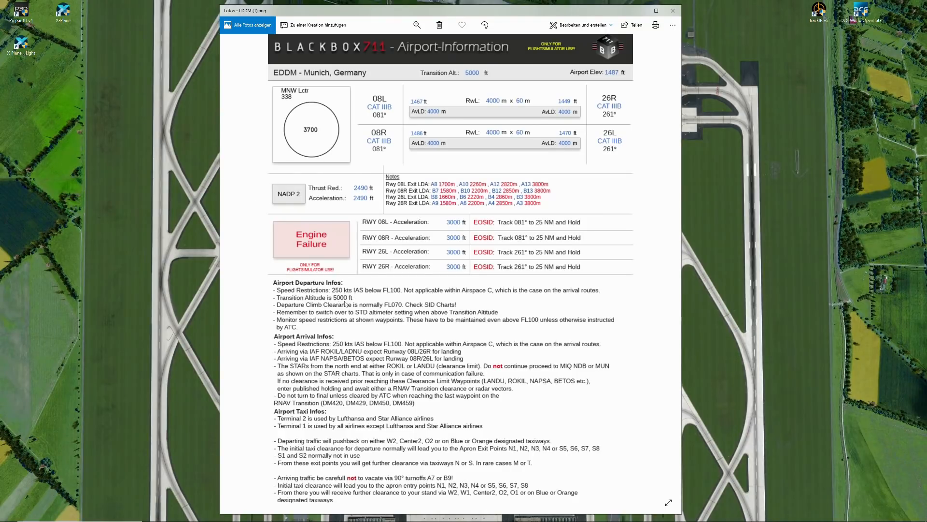
mouse_move(379, 309)
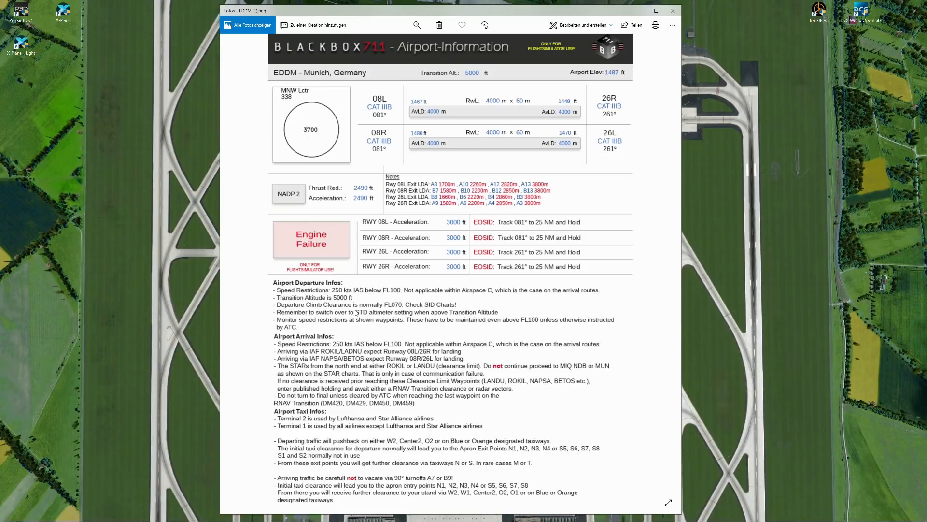
mouse_move(400, 312)
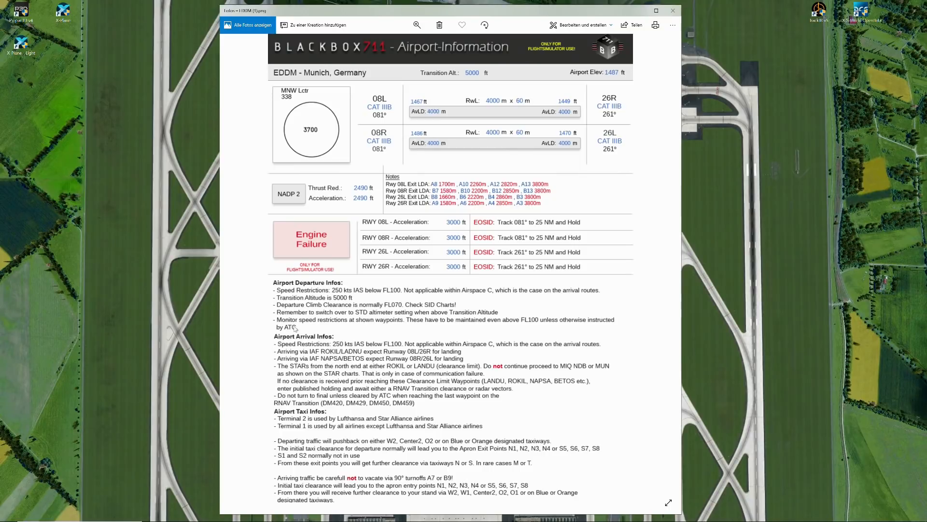
mouse_move(365, 325)
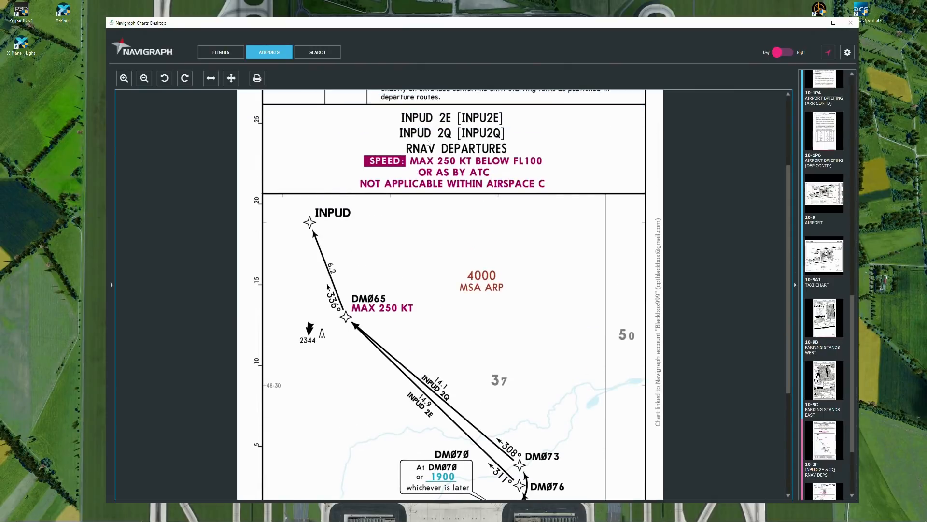
mouse_move(442, 324)
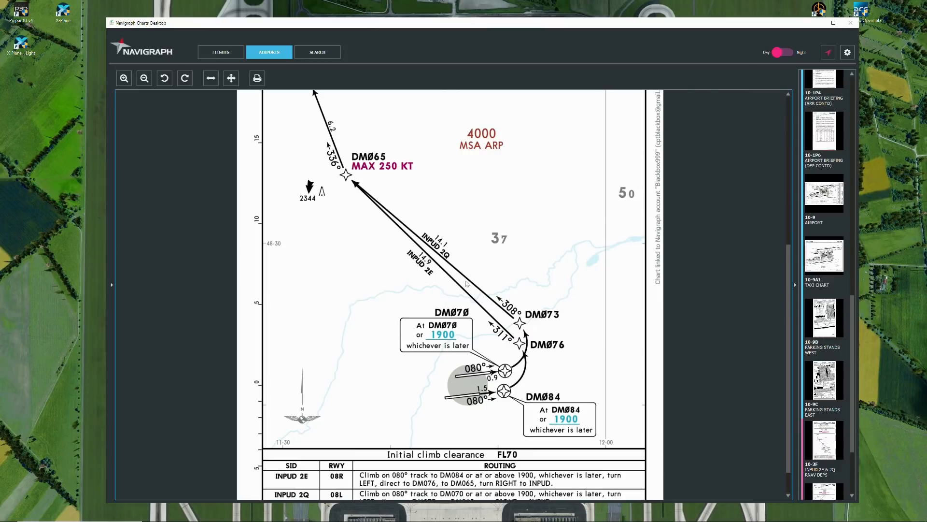
Scroll the INPUD 2E & 2Q RNAV departure chart down from DM084 to the routing table.
scroll("down", 3)
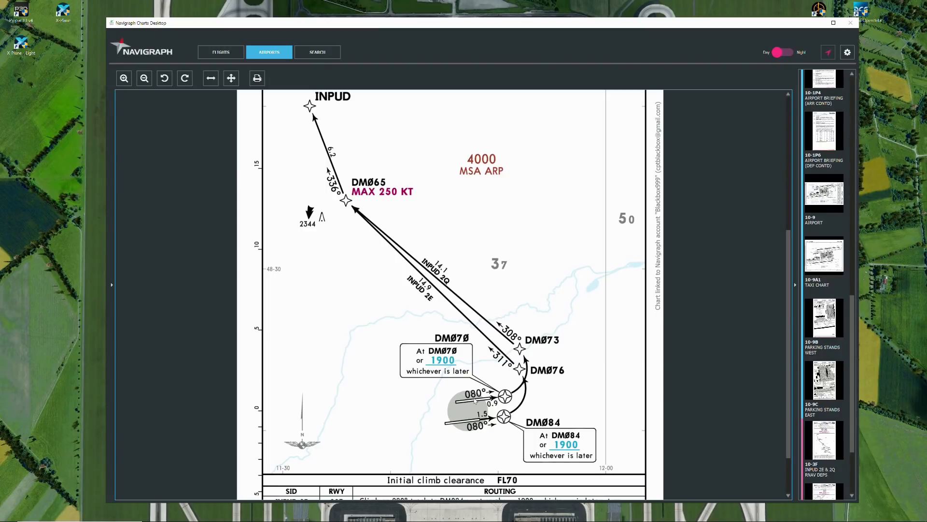
mouse_move(499, 325)
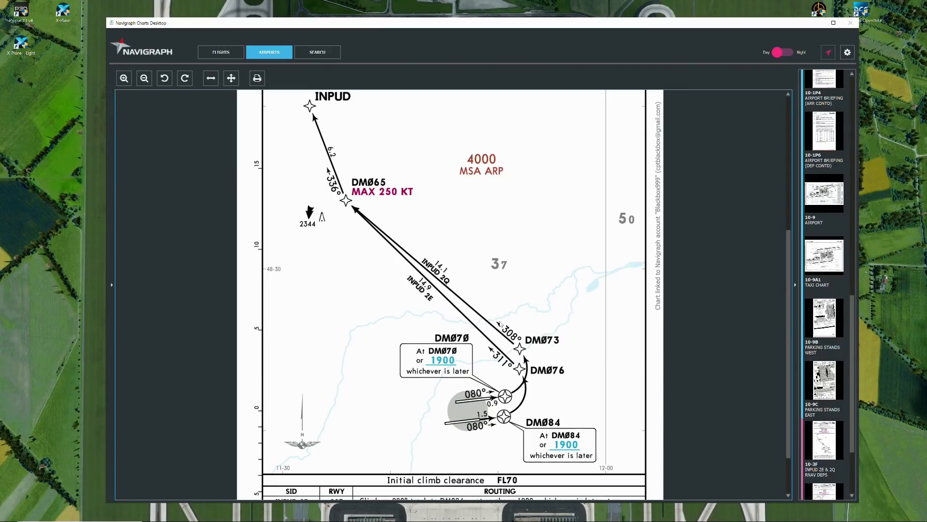
mouse_move(387, 192)
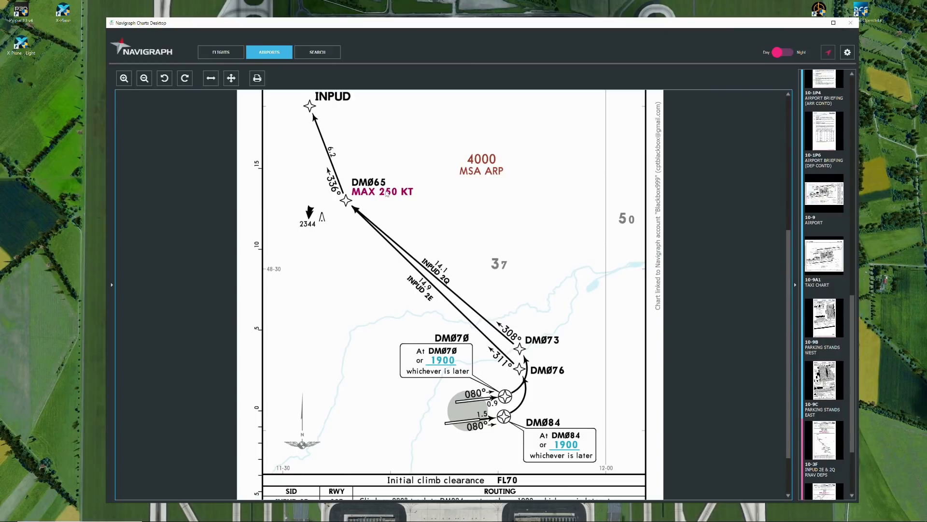
mouse_move(442, 273)
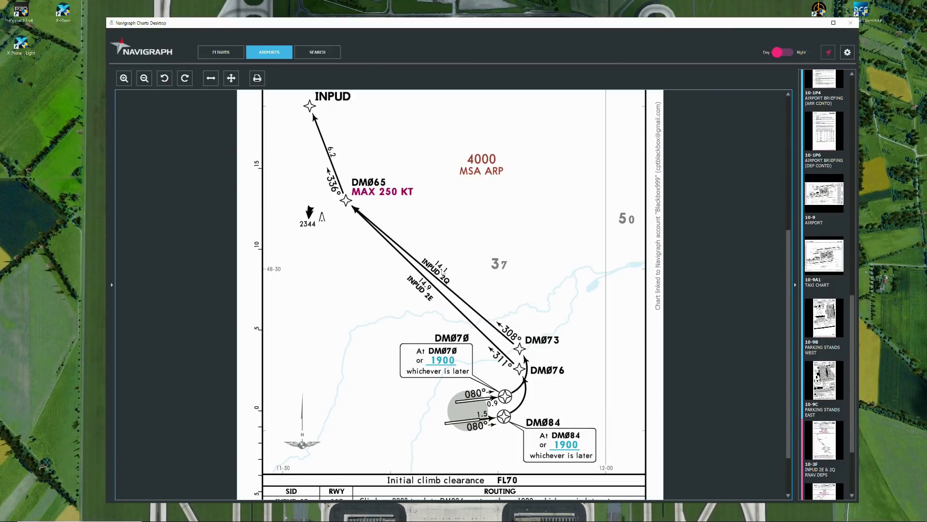
mouse_move(379, 206)
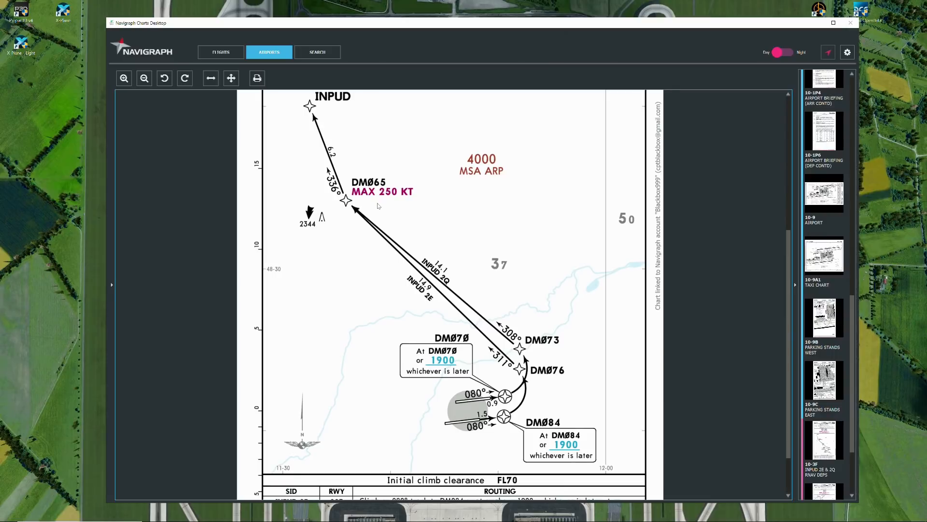
mouse_move(393, 205)
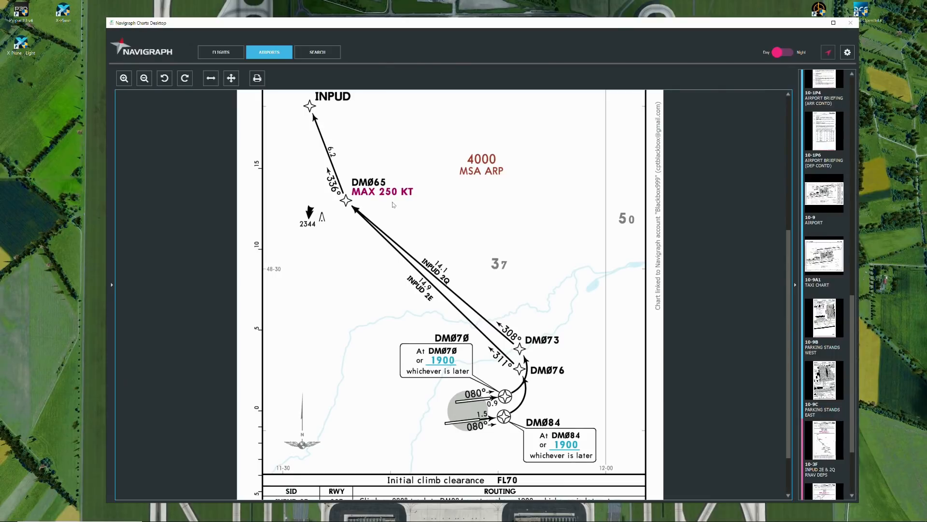
mouse_move(436, 315)
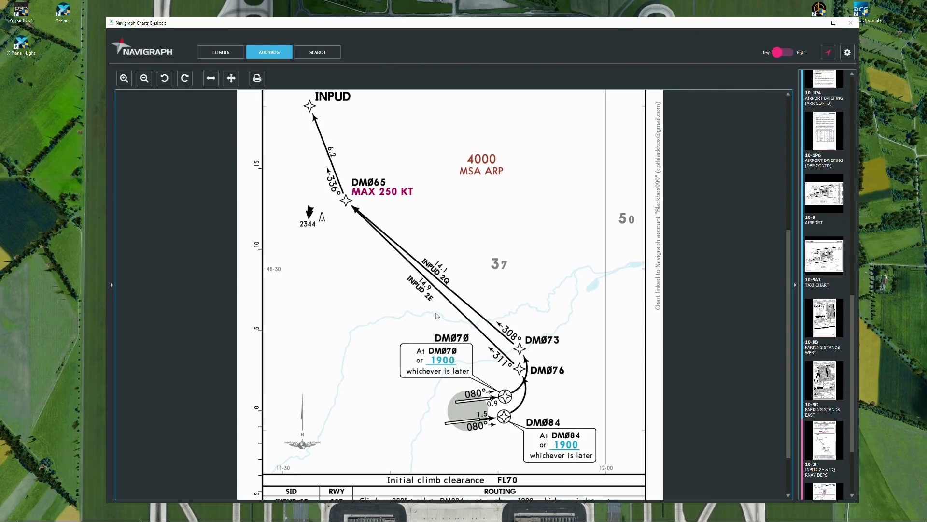
scroll("down", 3)
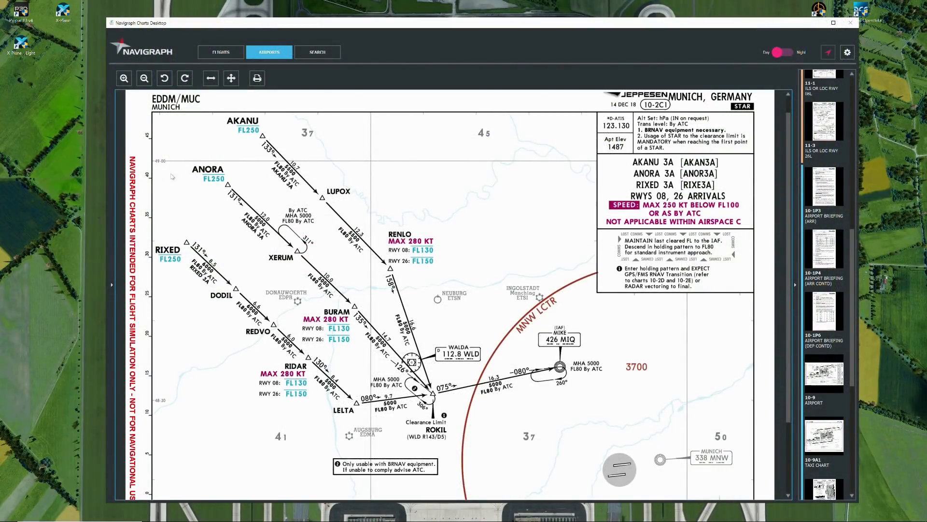
mouse_move(215, 205)
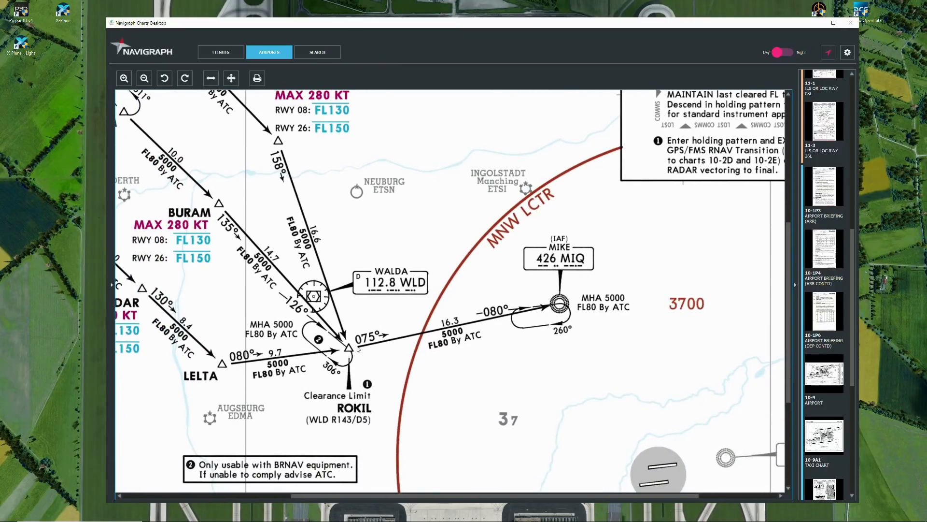
mouse_move(572, 246)
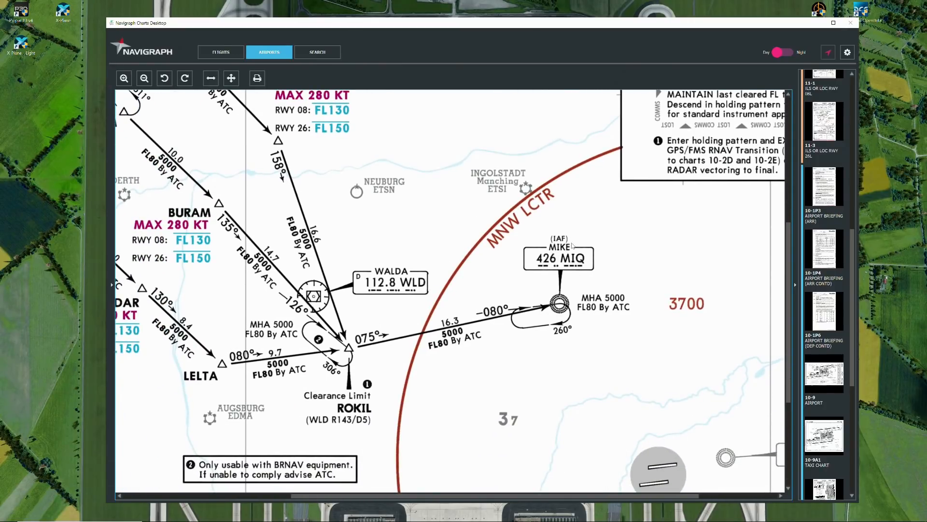
mouse_move(650, 244)
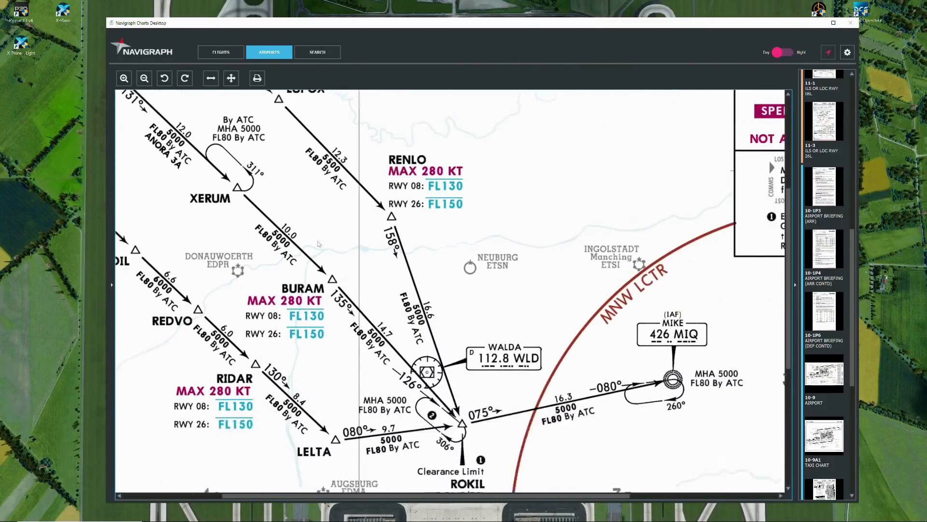
Scroll the STAR chart to the arrival routes converging near ROKIL, WALDA and the MIKE hold.
scroll("down", 3)
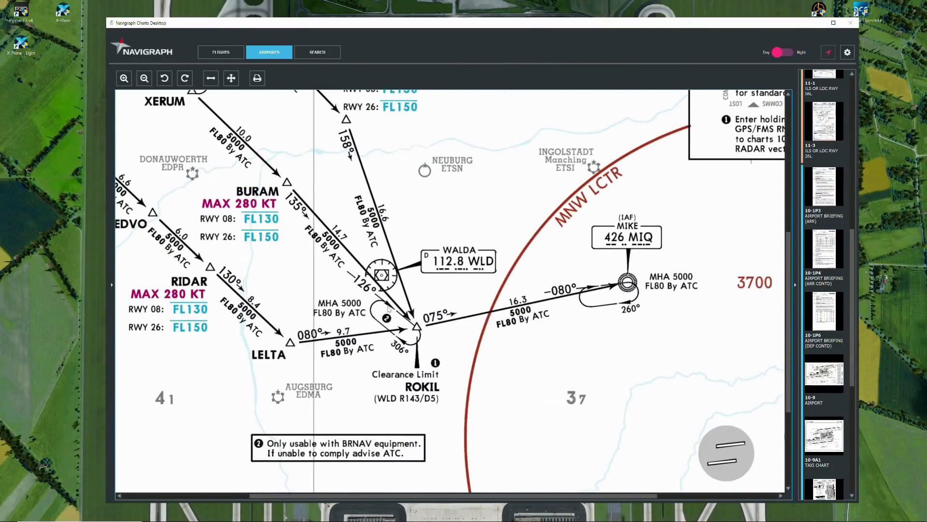
mouse_move(432, 348)
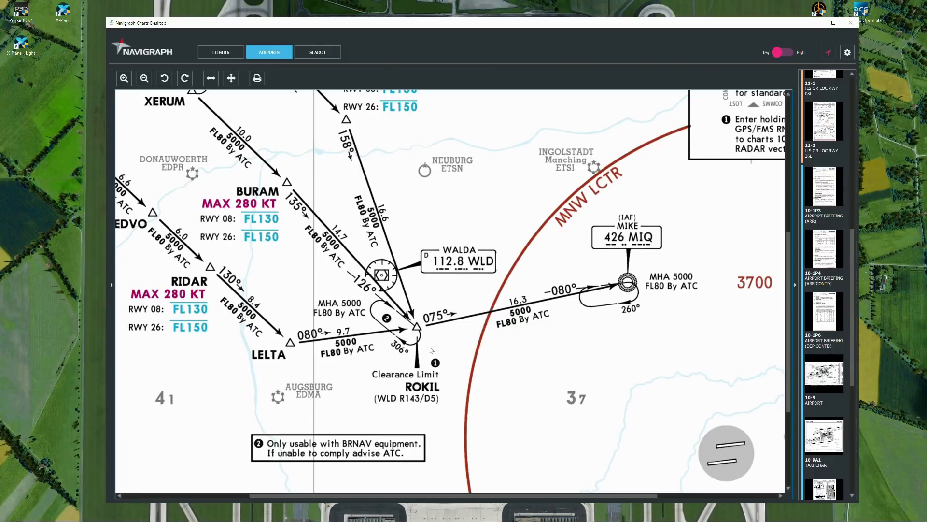
mouse_move(379, 300)
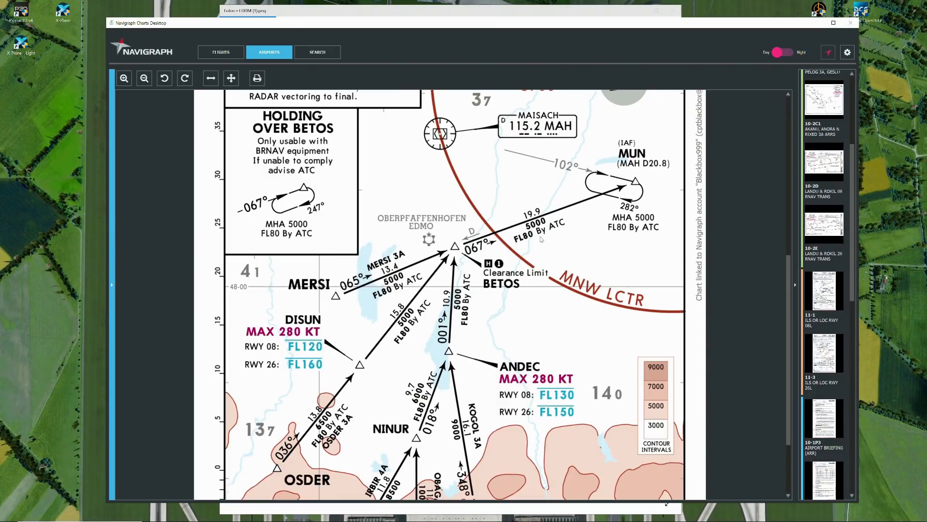
mouse_move(582, 208)
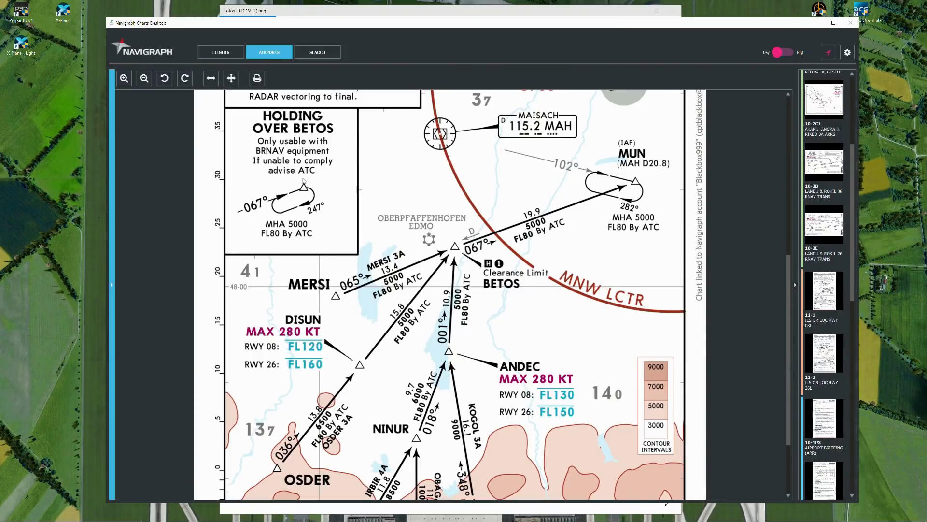
mouse_move(285, 208)
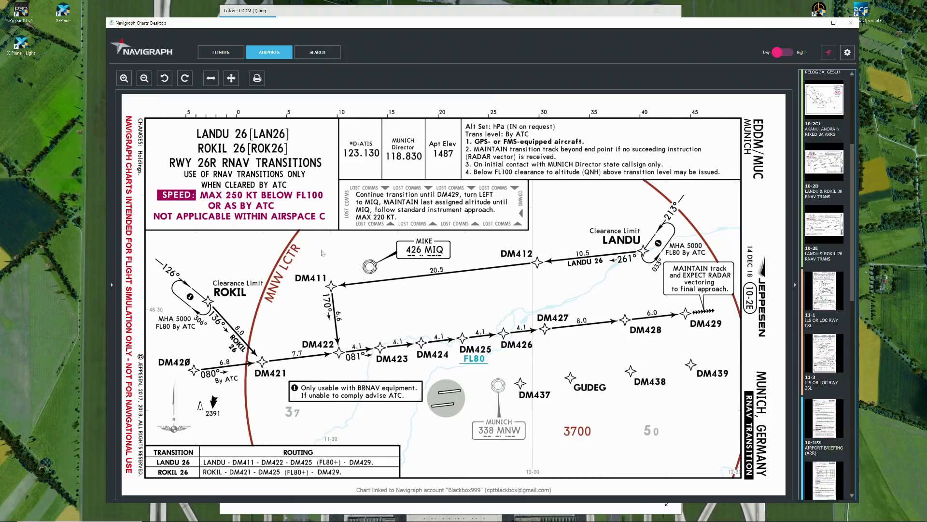
mouse_move(418, 408)
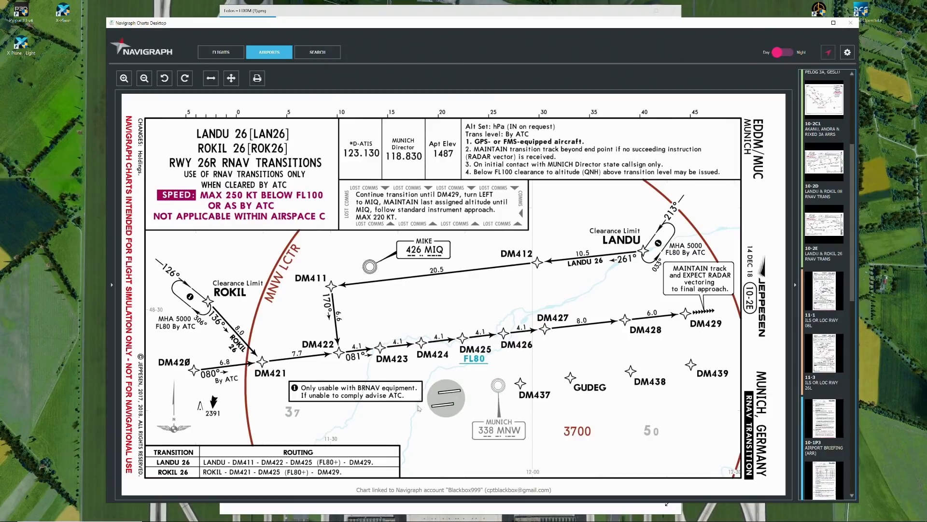
mouse_move(334, 373)
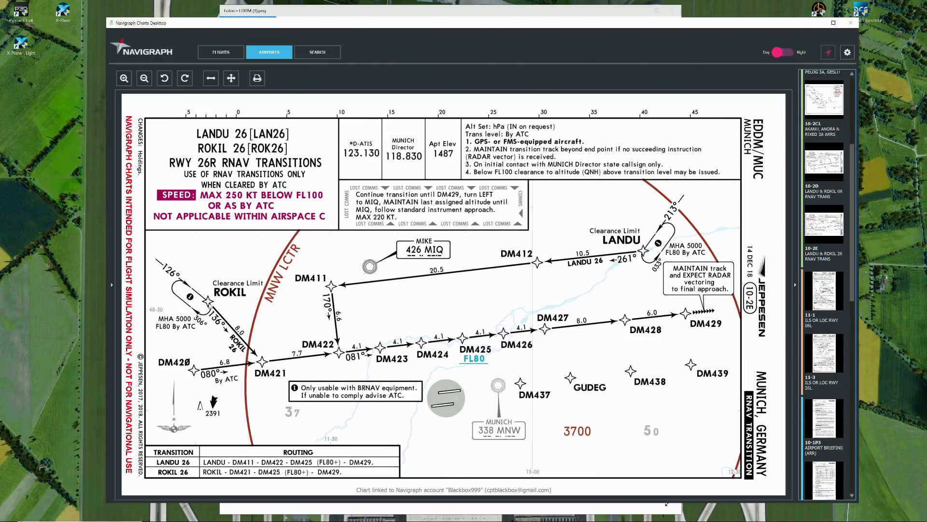
mouse_move(211, 303)
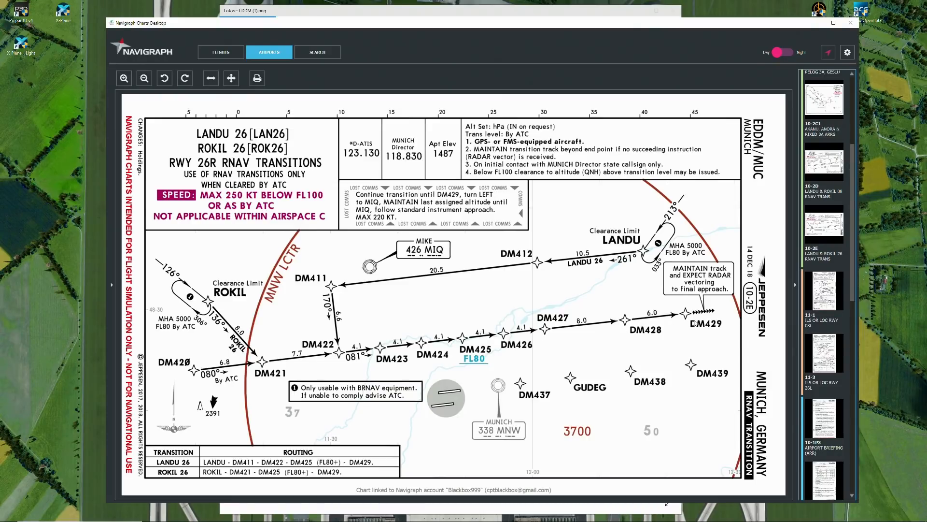
mouse_move(721, 338)
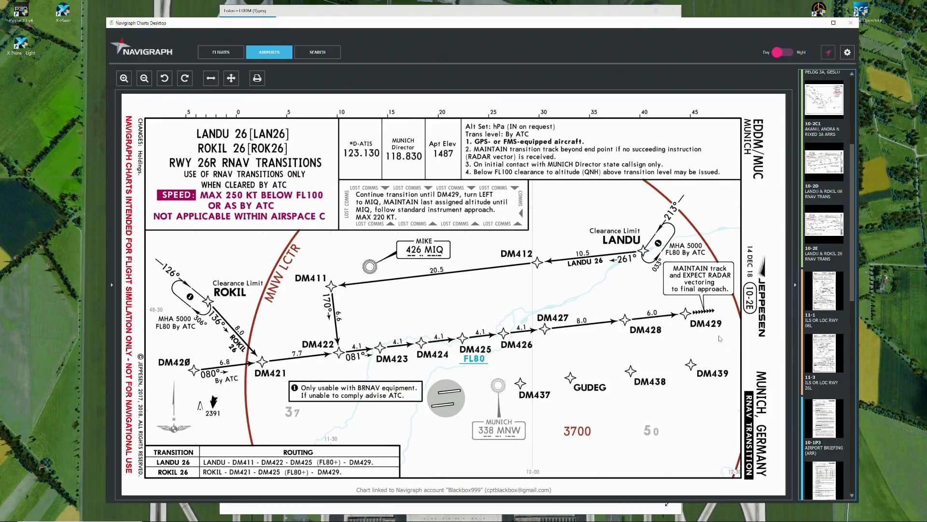
mouse_move(694, 356)
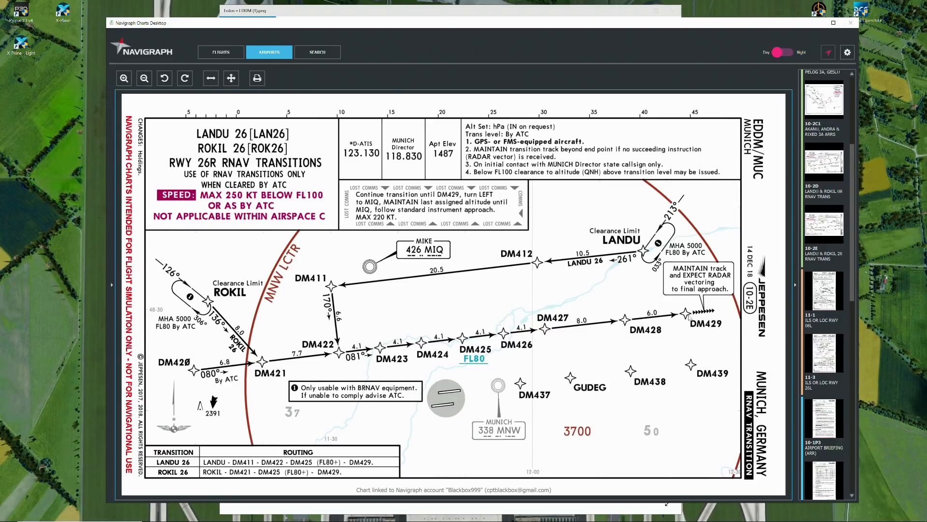
mouse_move(697, 333)
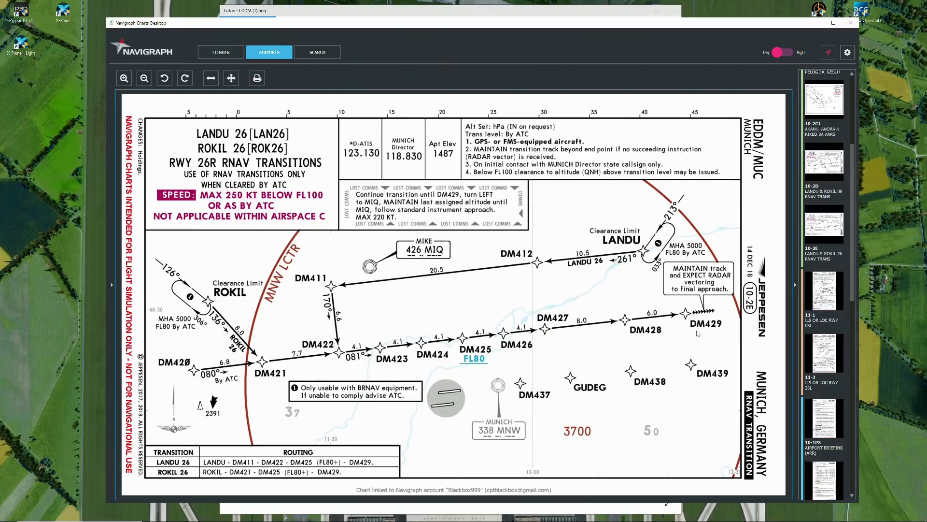
mouse_move(687, 318)
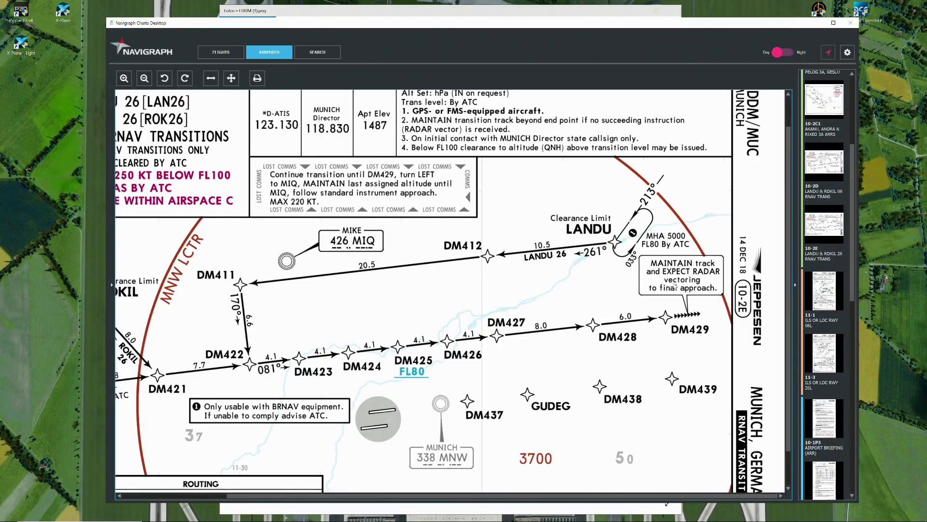
mouse_move(692, 331)
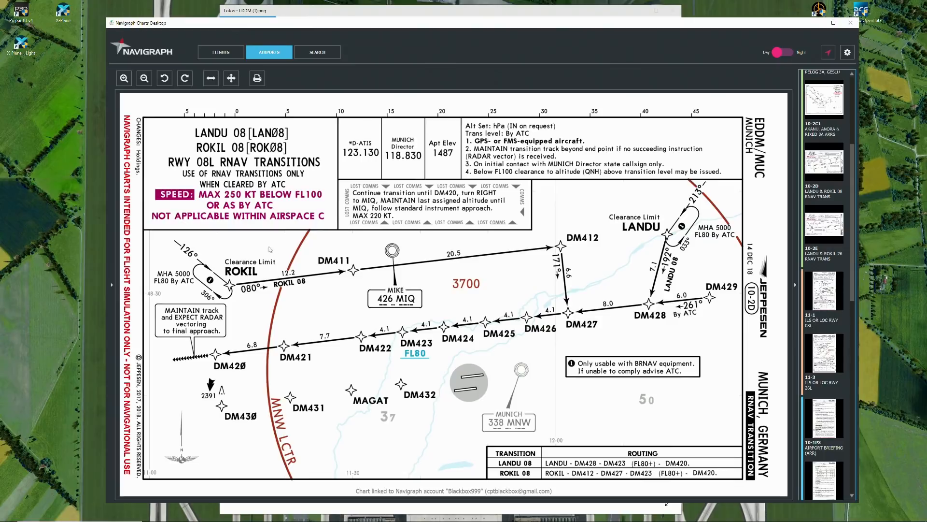
mouse_move(250, 273)
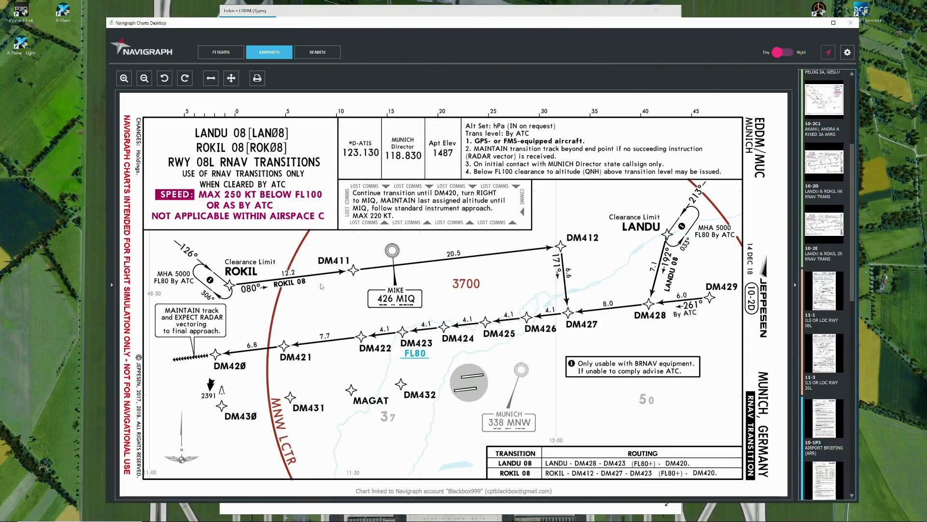
mouse_move(496, 270)
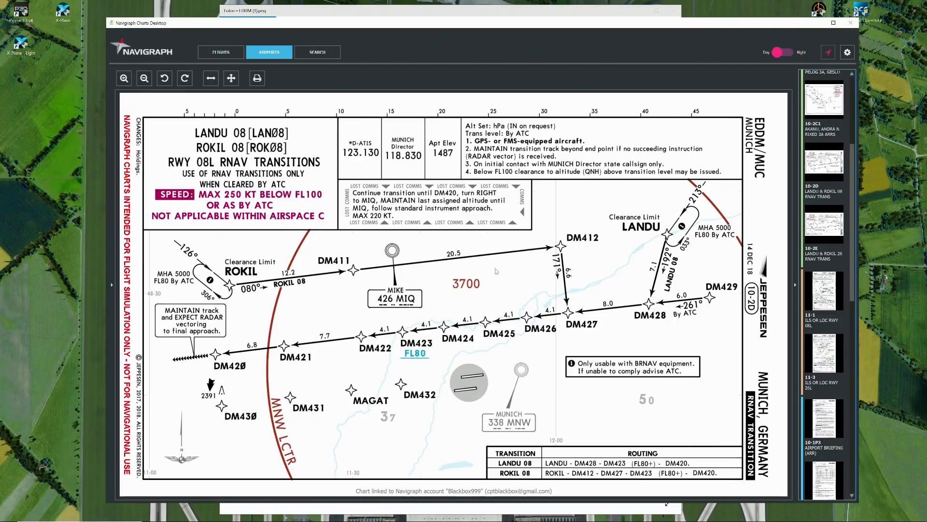
mouse_move(220, 373)
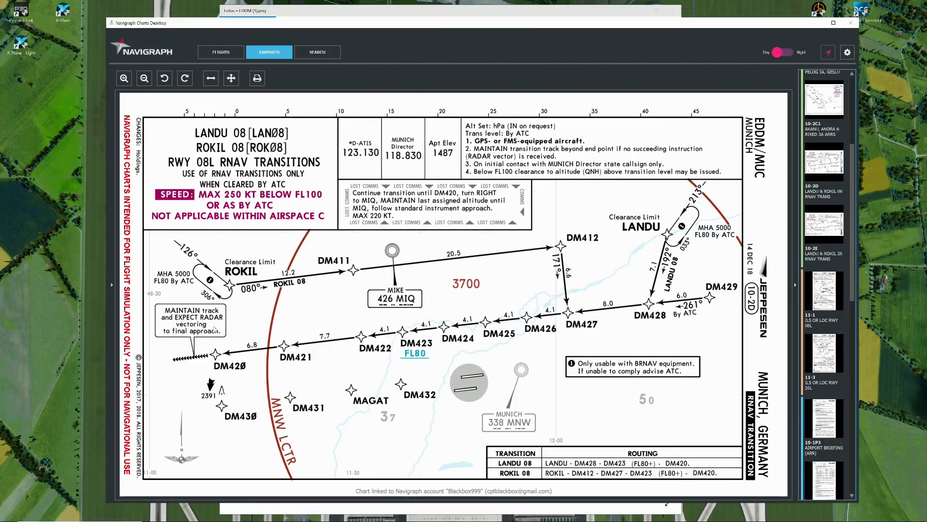
mouse_move(671, 238)
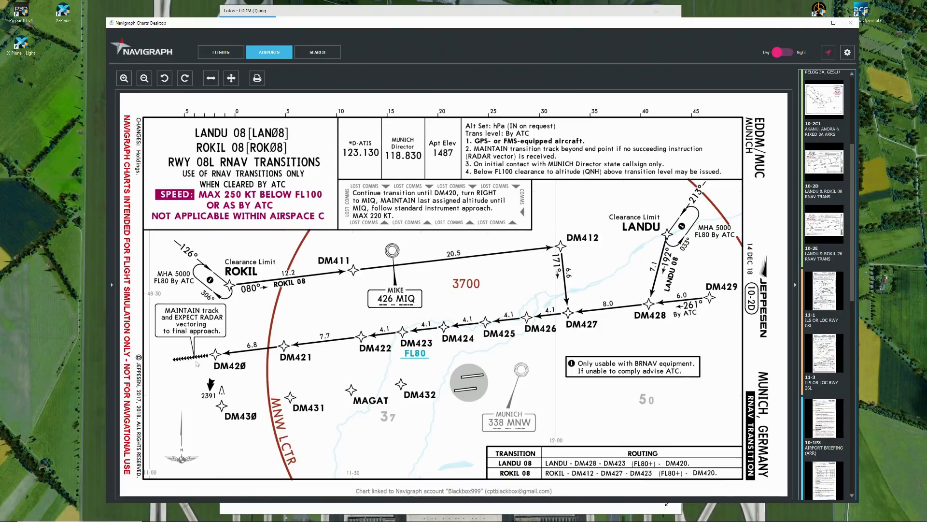
mouse_move(415, 353)
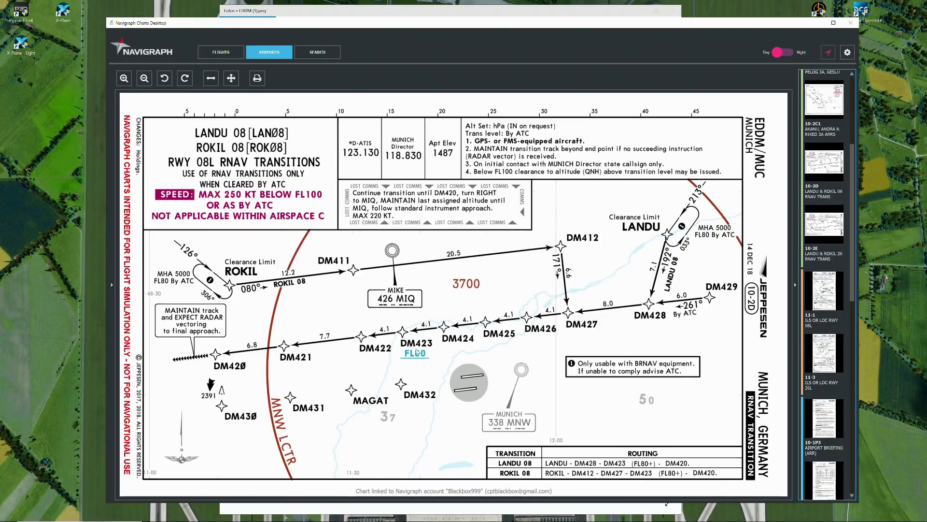
Load the 11-1 ILS or LOC RWY 08L approach chart from the chart list.
left_click(824, 290)
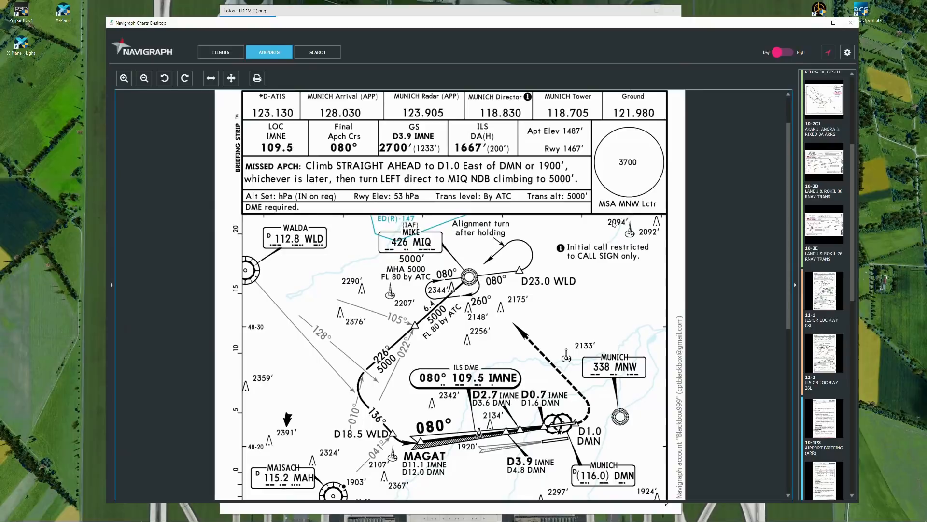
mouse_move(562, 394)
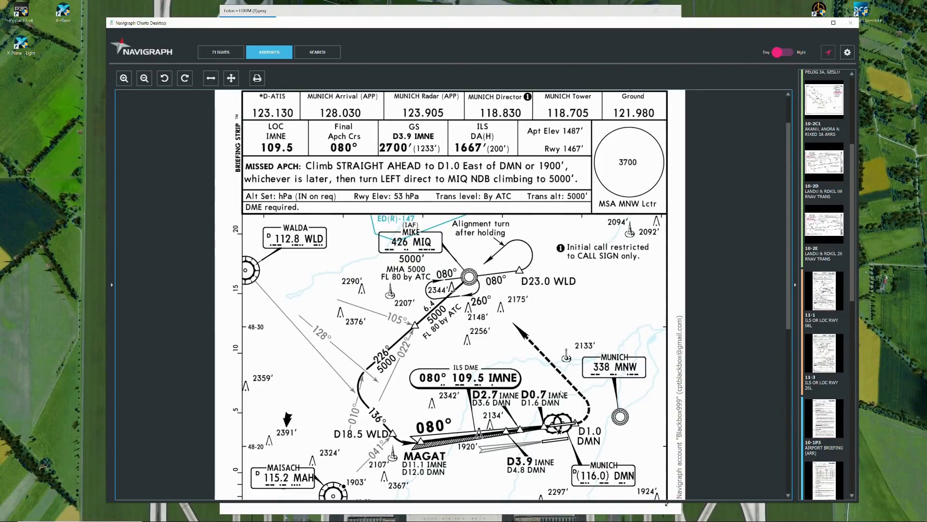
Scroll through the 08L ILS profile and the 26L ILS plan view down to the ground chart.
scroll("down", 3)
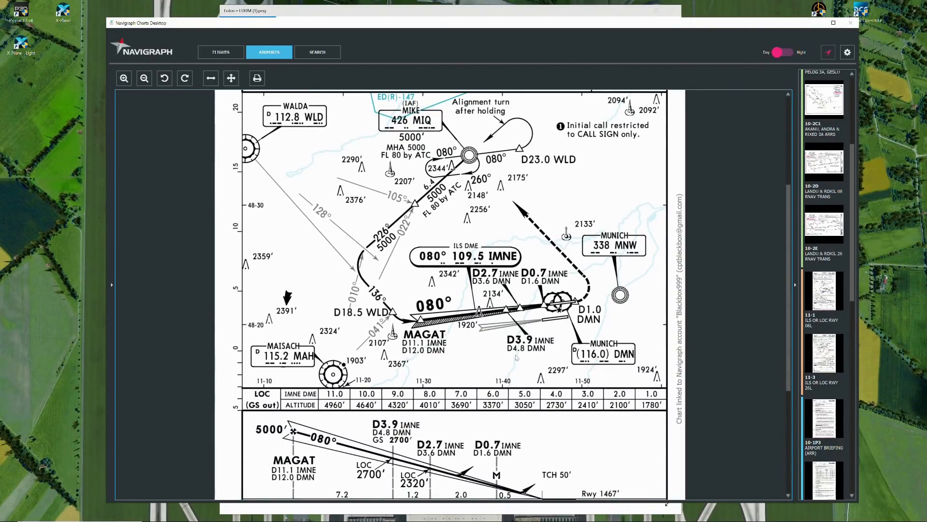
scroll("down", 3)
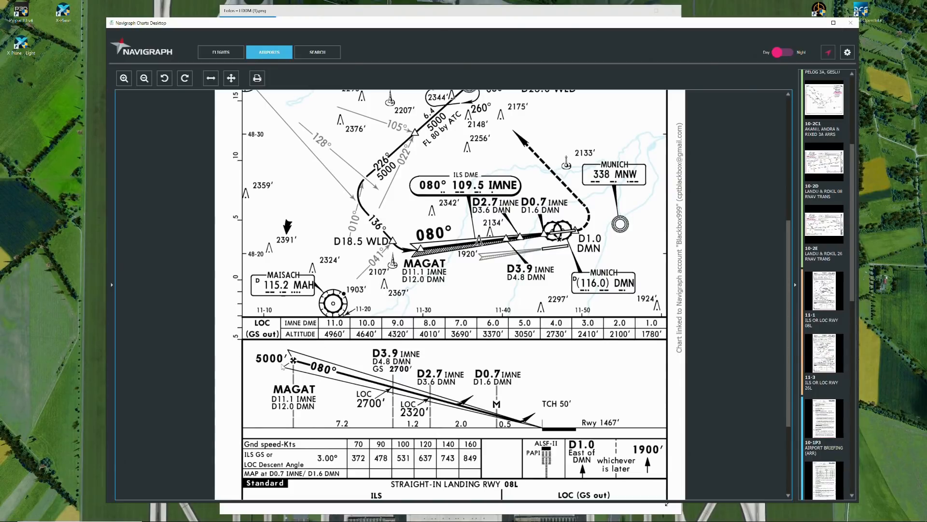
mouse_move(783, 317)
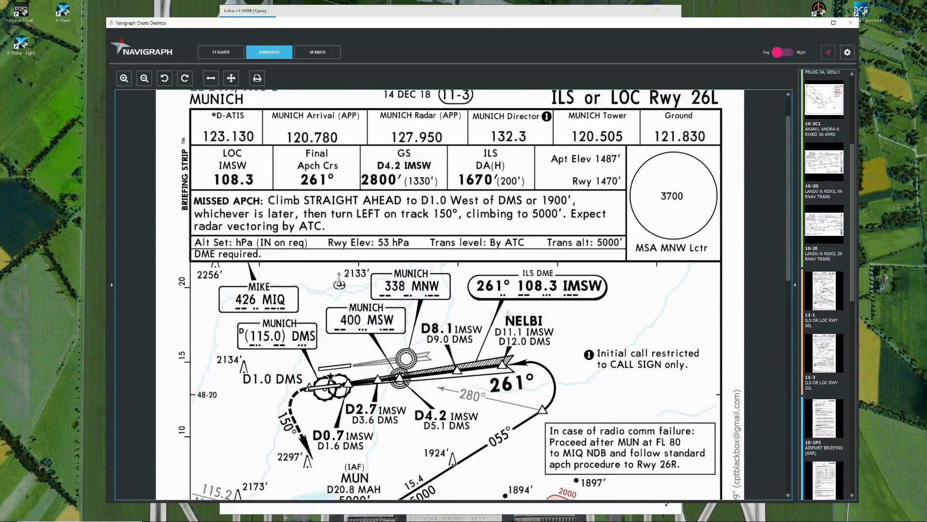
scroll("down", 3)
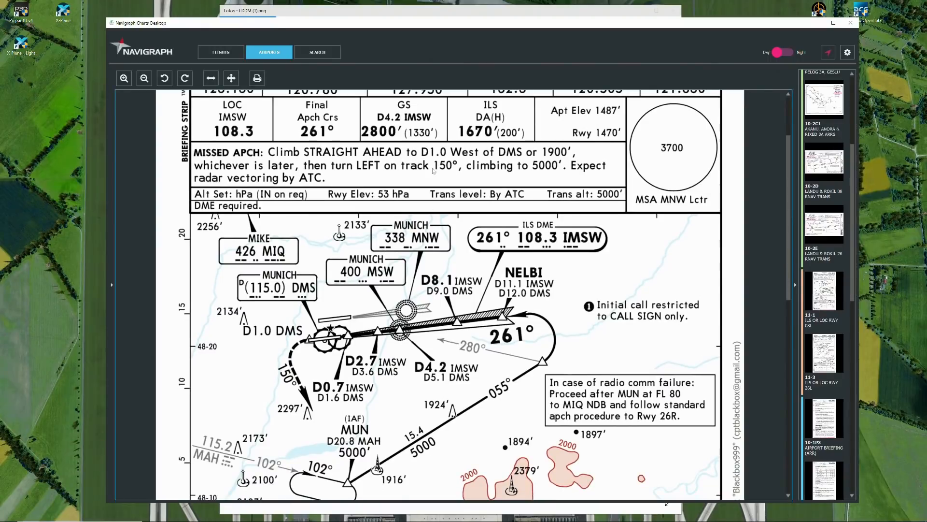
scroll("down", 3)
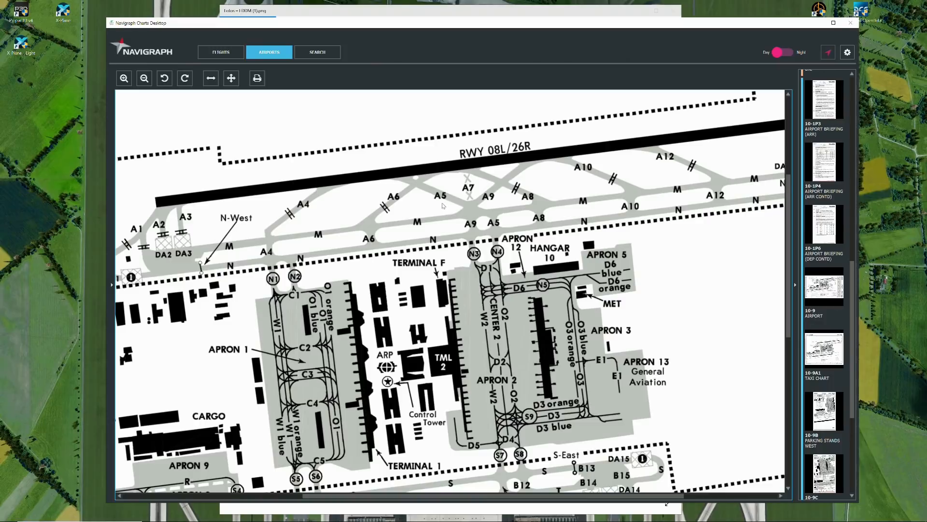
mouse_move(526, 194)
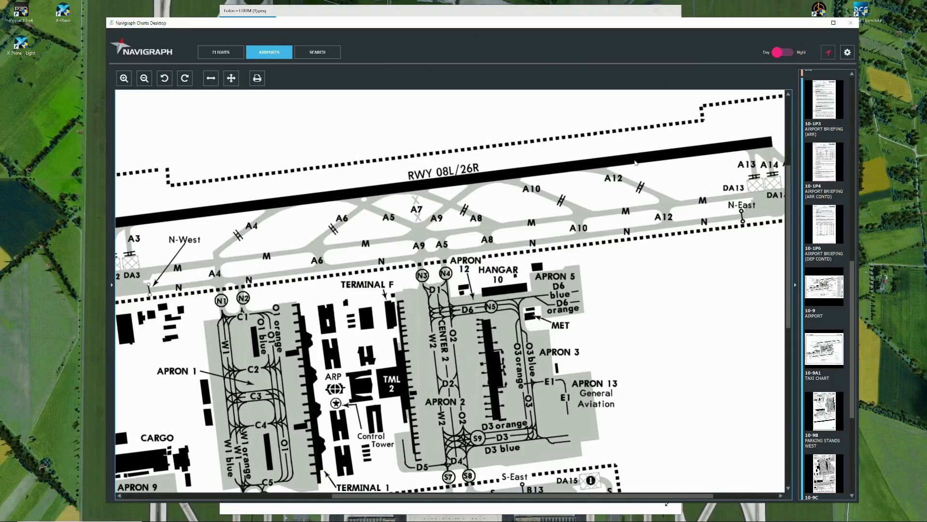
mouse_move(457, 211)
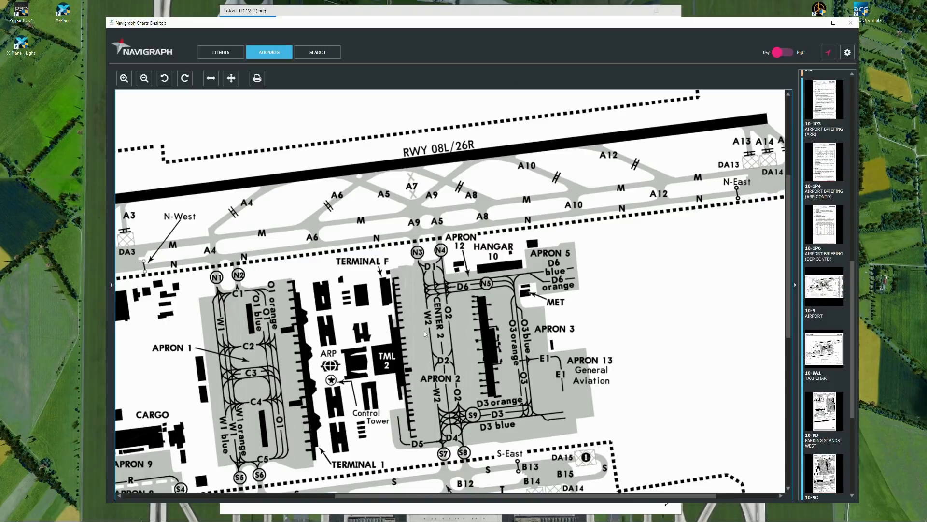
mouse_move(310, 224)
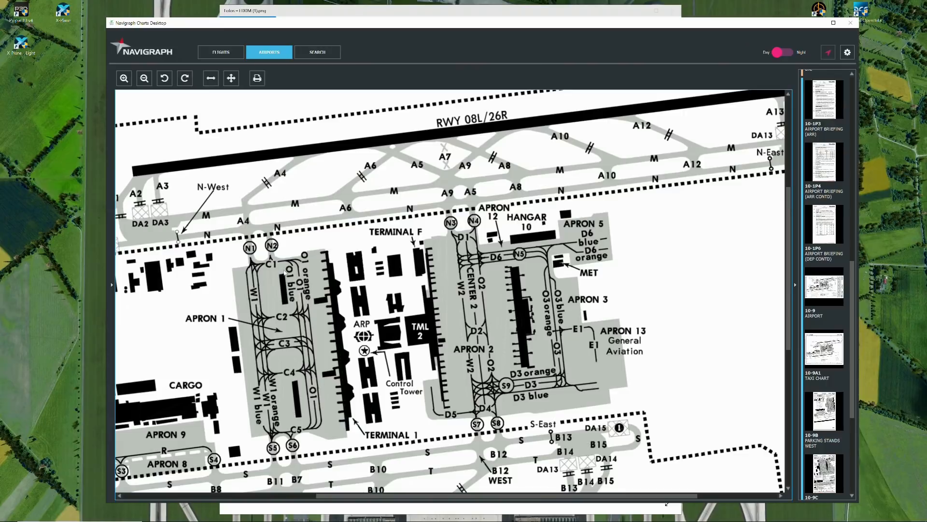
mouse_move(406, 172)
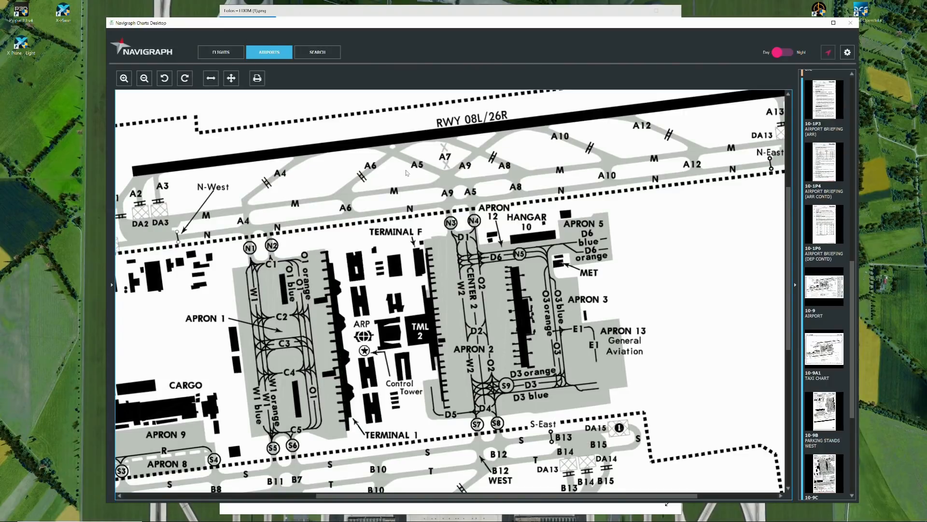
mouse_move(431, 144)
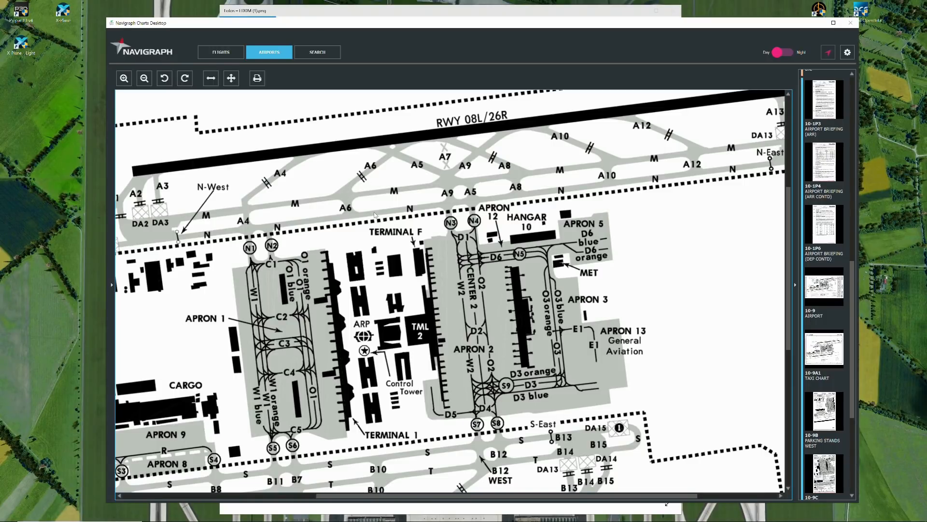
mouse_move(479, 197)
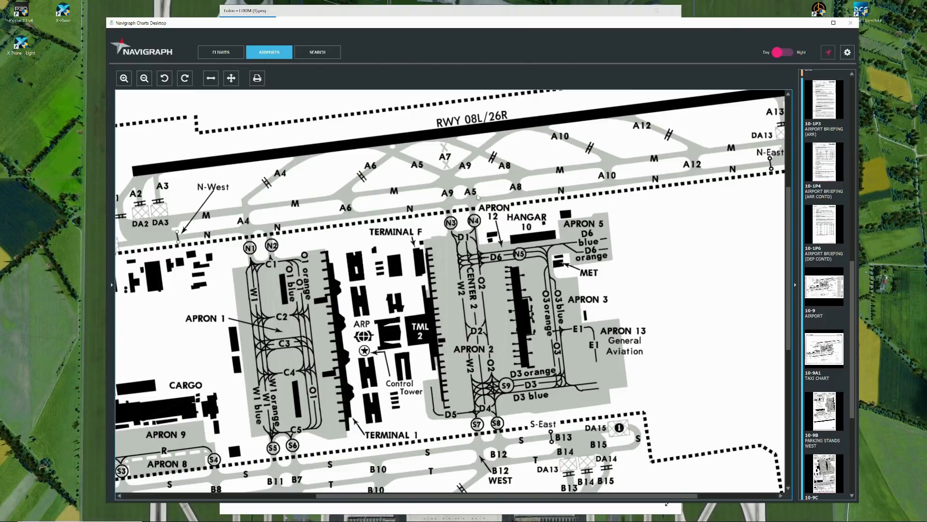
mouse_move(483, 197)
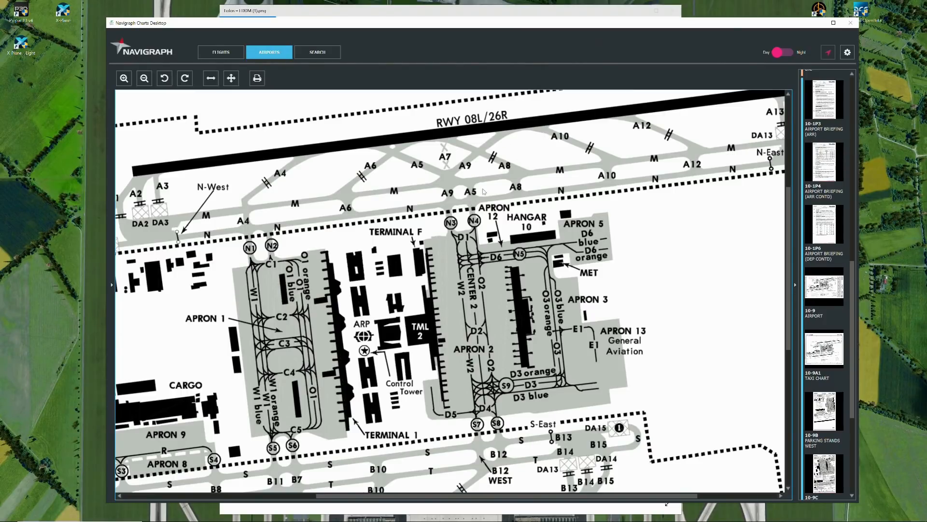